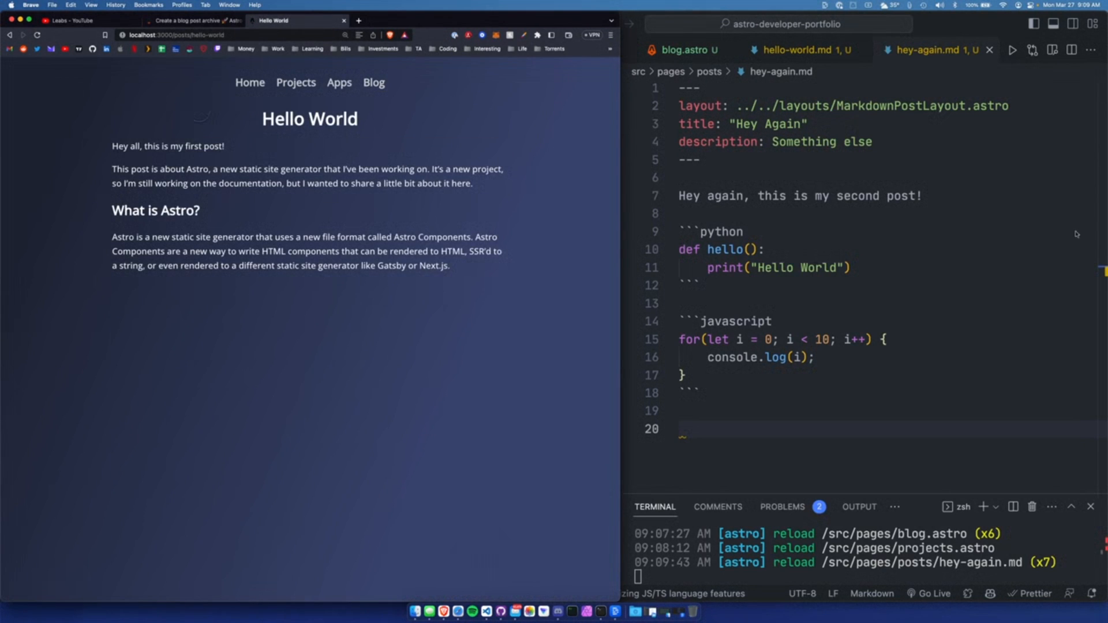
- Browse the Apps I Use page and the John Doe home page in Brave, then focus the code editor
left_click(425, 53)
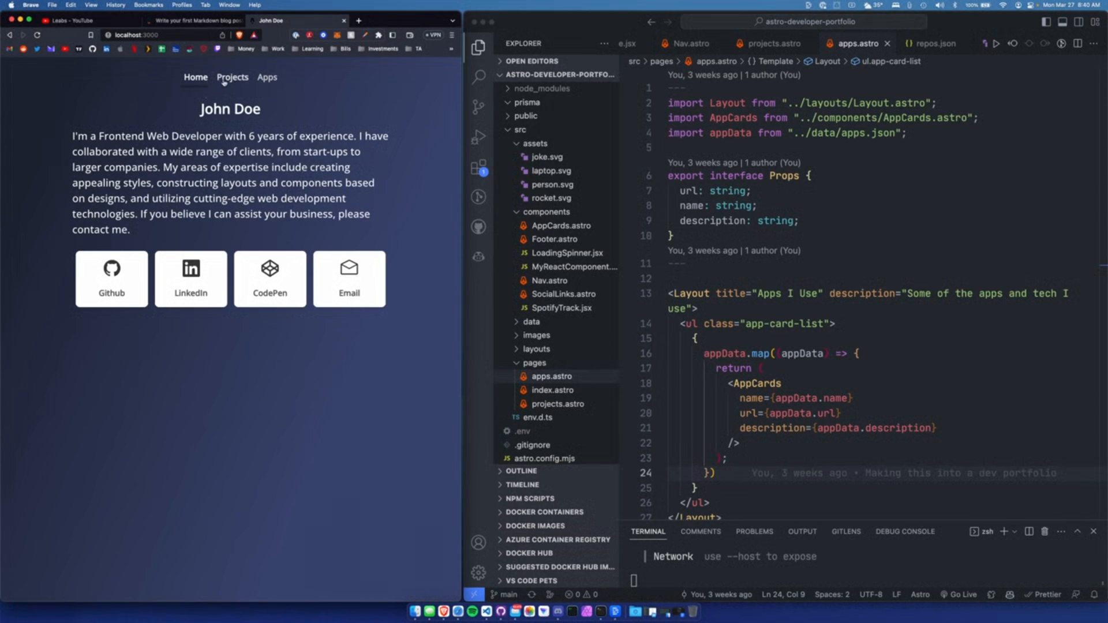
left_click(266, 77)
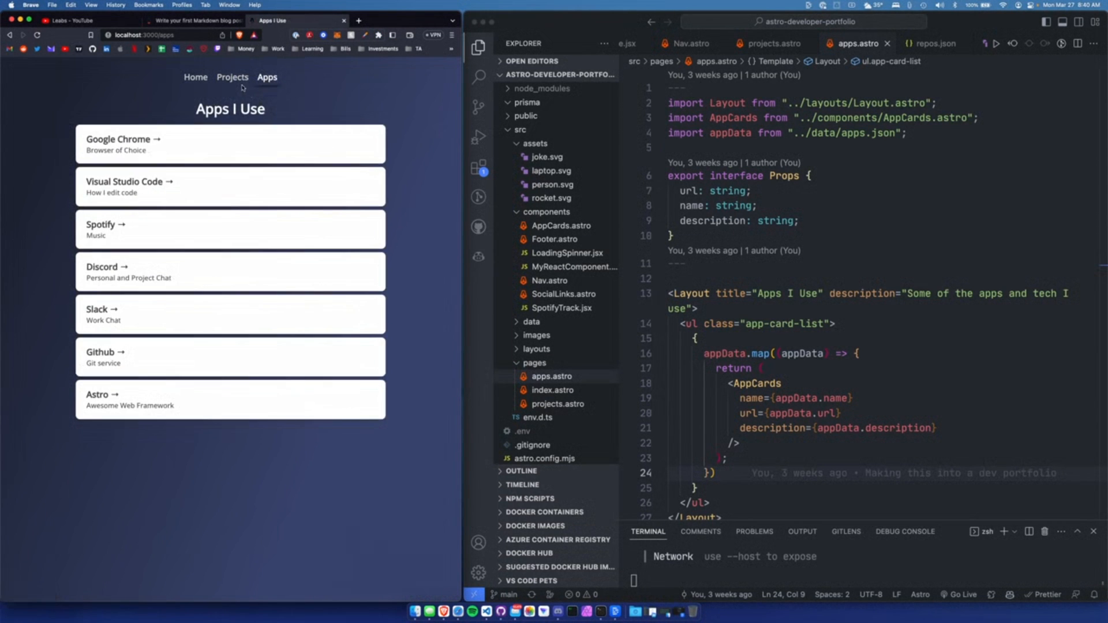
mouse_move(265, 143)
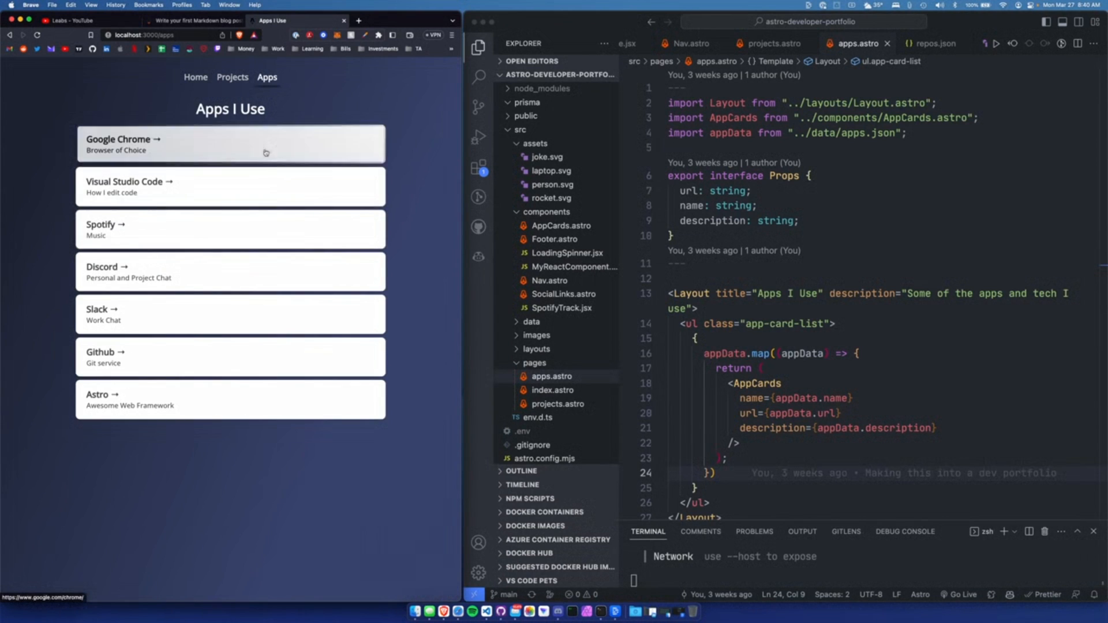
left_click(195, 77)
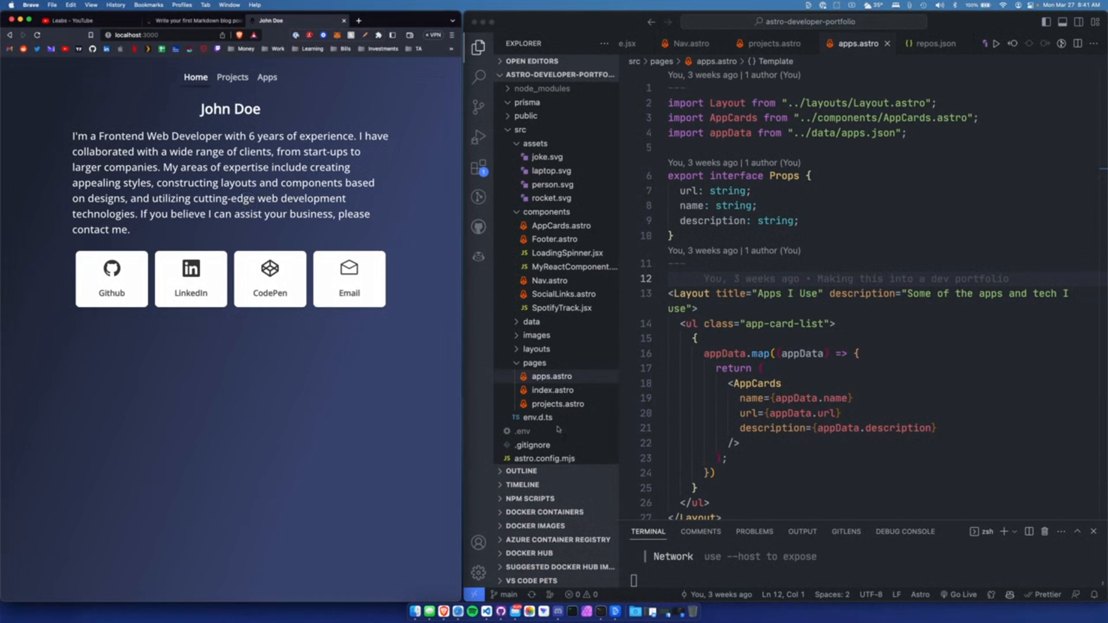
mouse_move(838, 561)
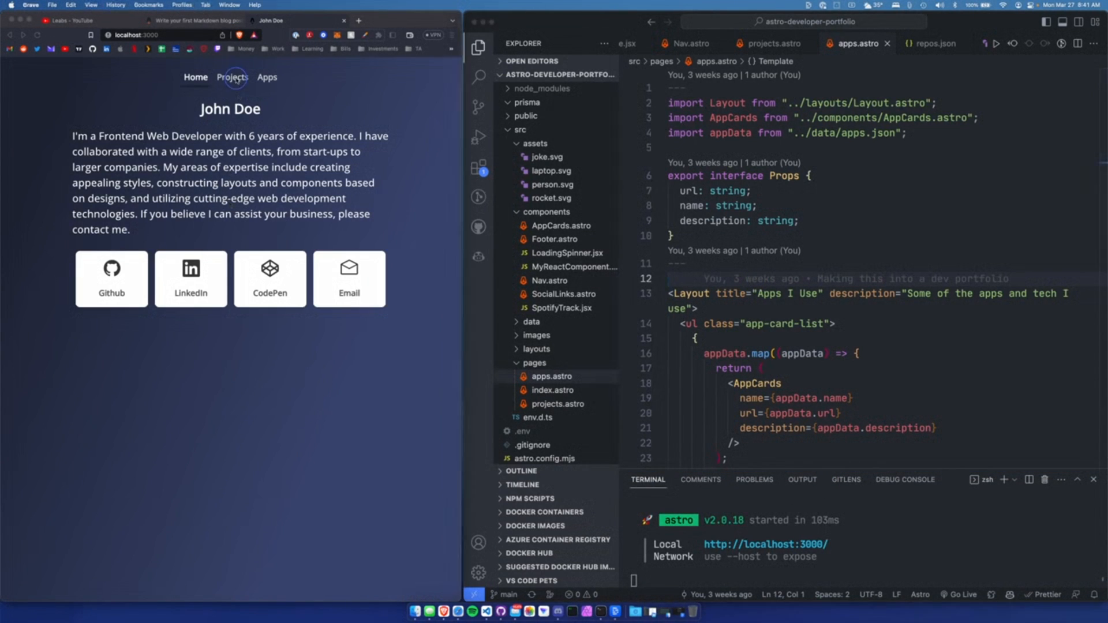
left_click(267, 78)
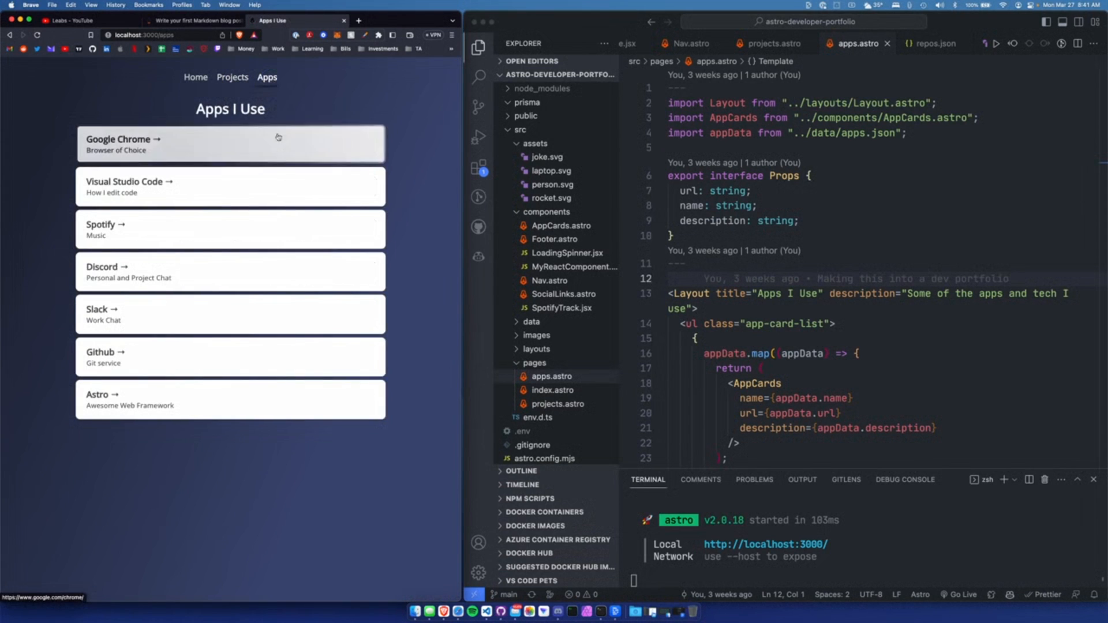
left_click(195, 78)
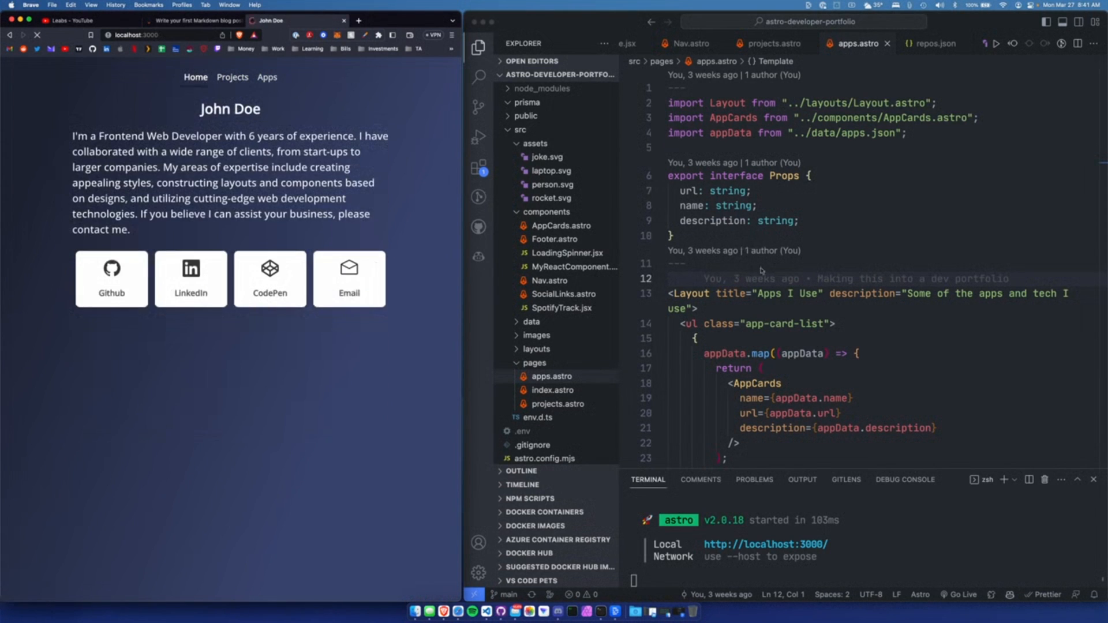
left_click(535, 363)
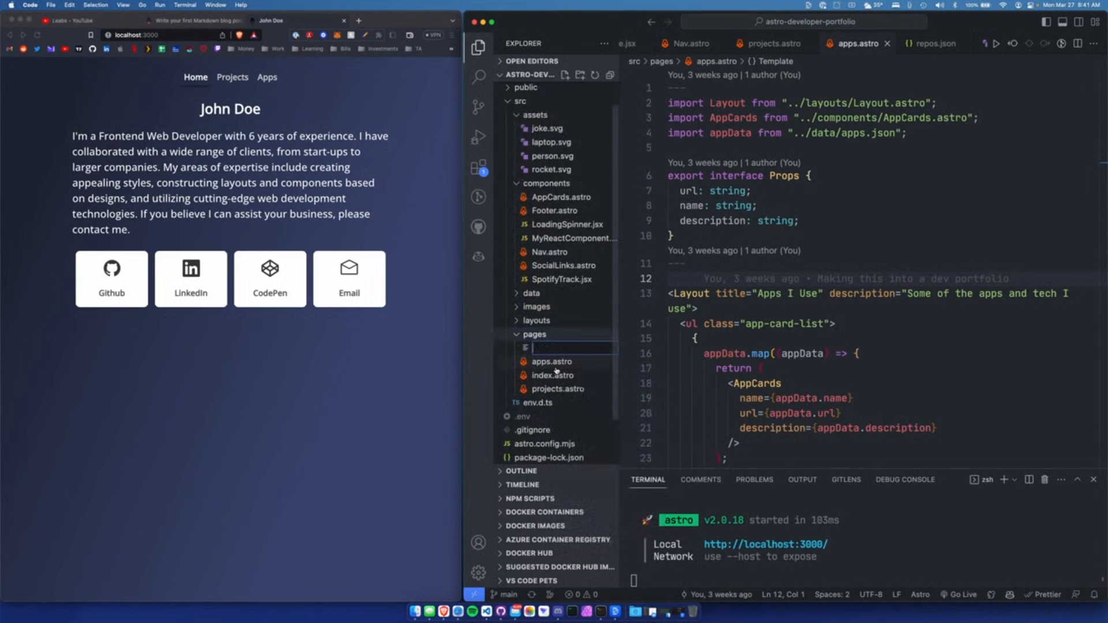
- Create blog.astro and a posts folder under src/pages, then select the empty blog.astro
type("blog.as")
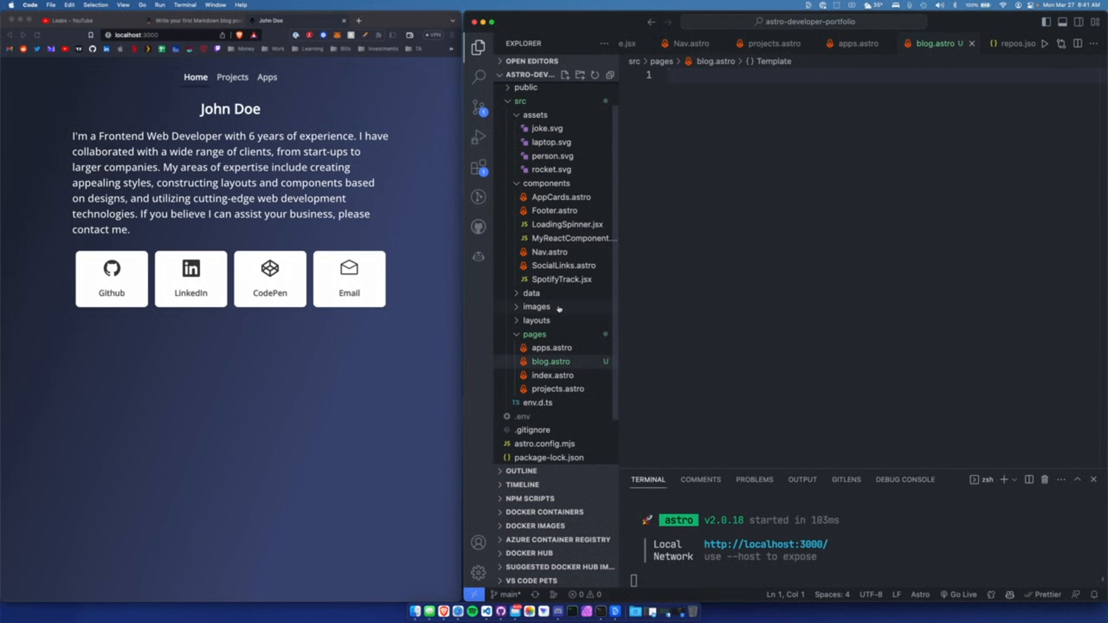
right_click(535, 334)
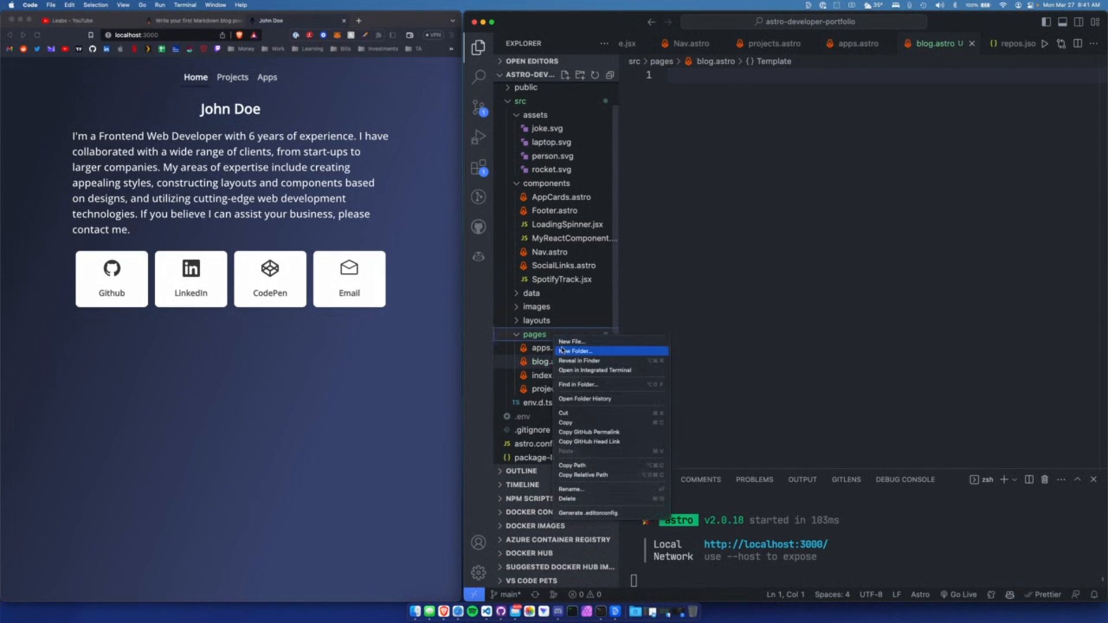
left_click(575, 351)
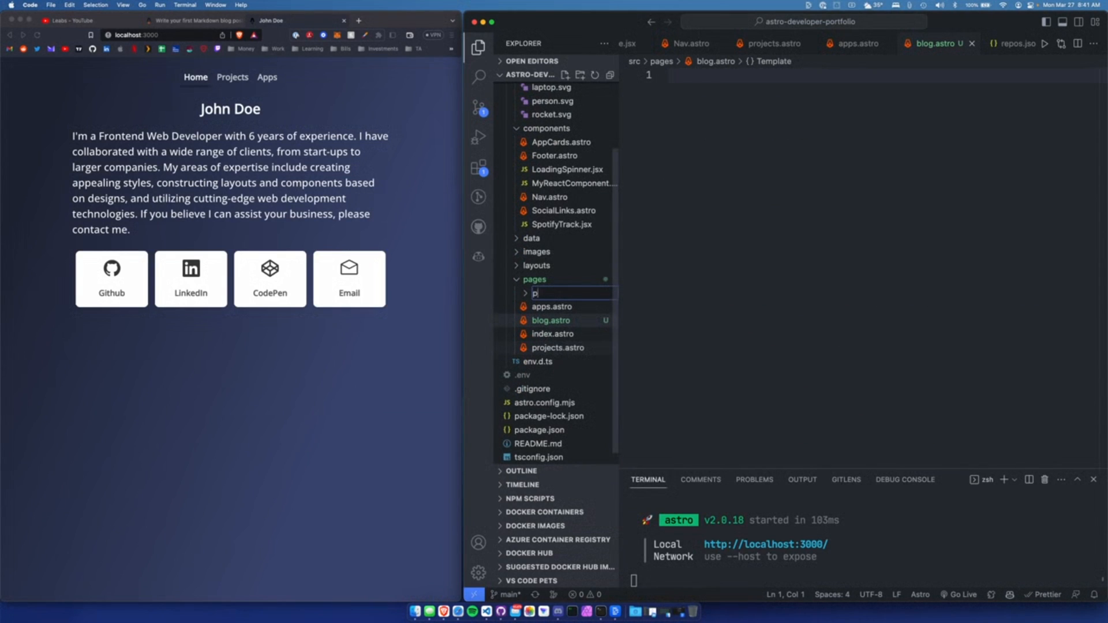
type("posts")
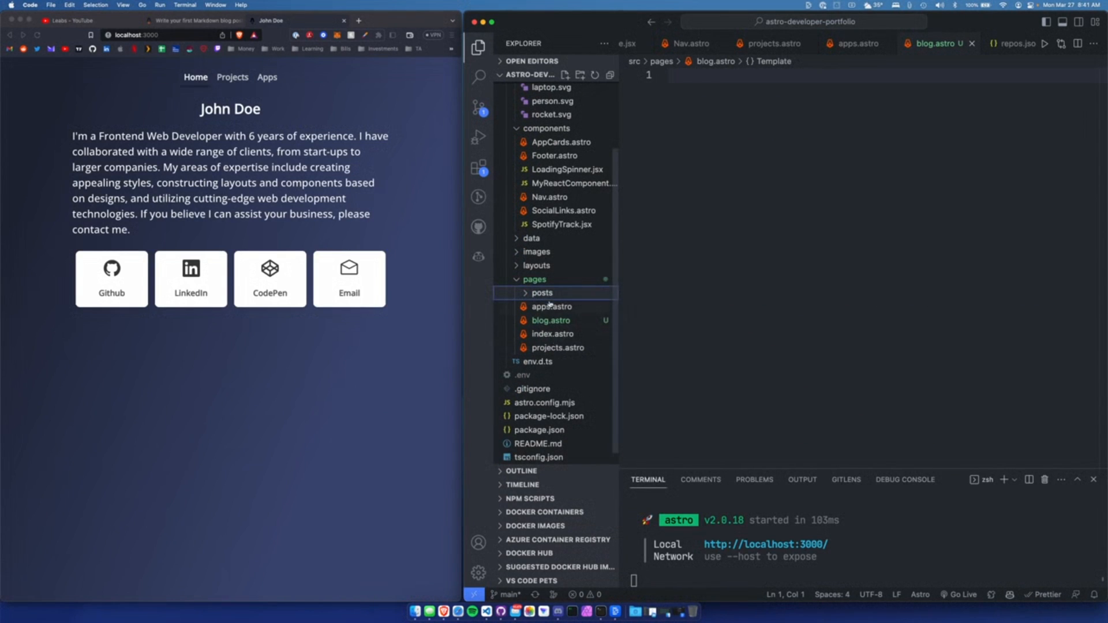
scroll("up", 3)
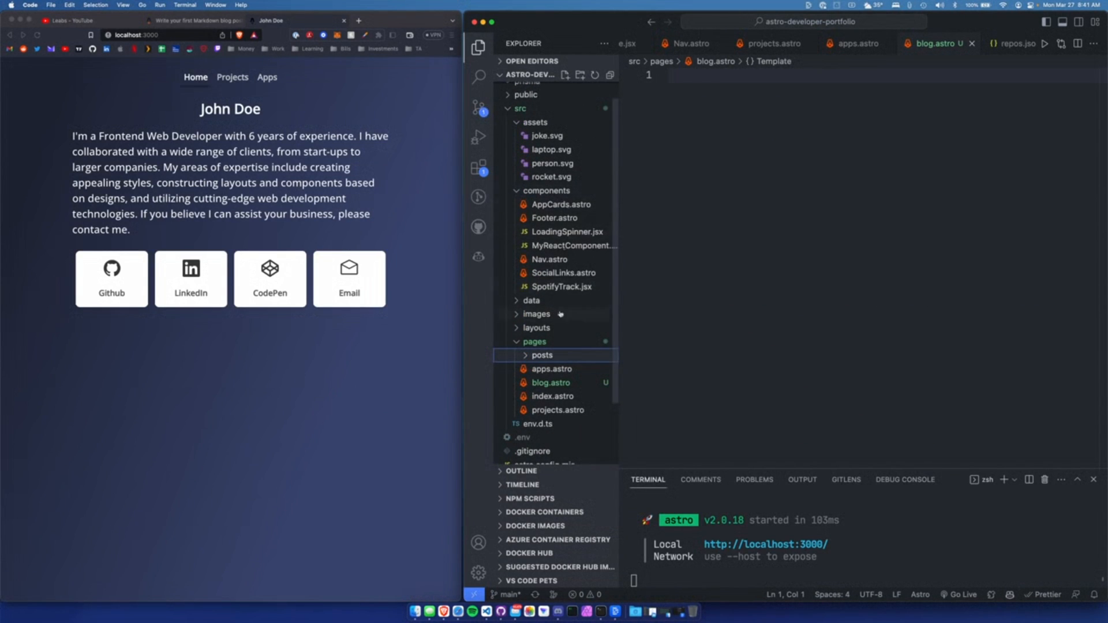
left_click(550, 382)
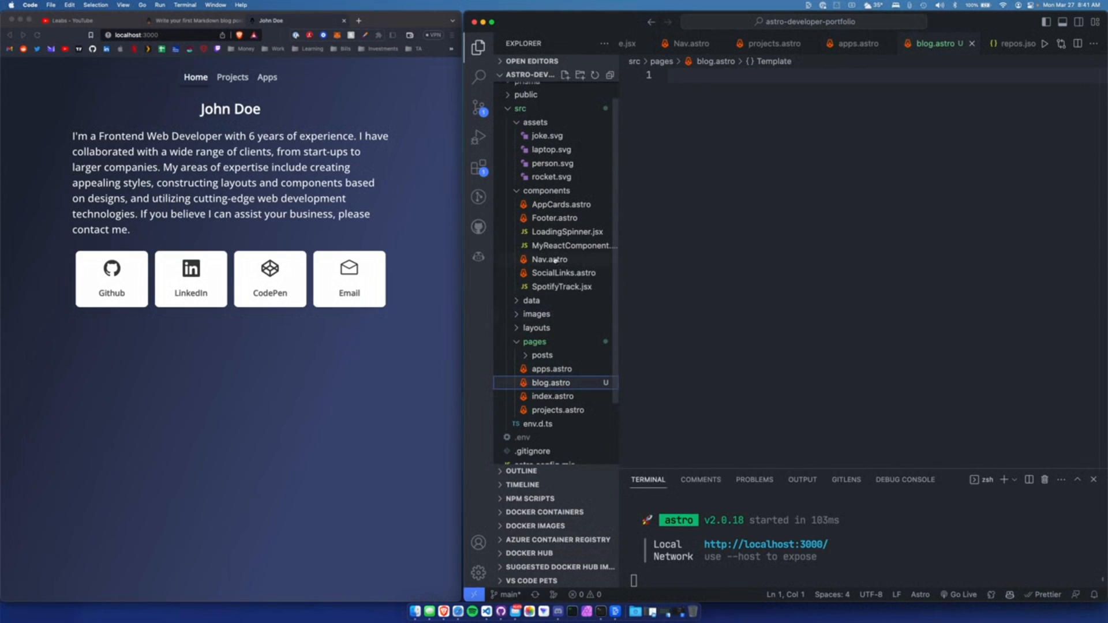
- Add <a href="/blog">Blog</a> to Nav.astro and check the blank Blog page in the browser
left_click(549, 260)
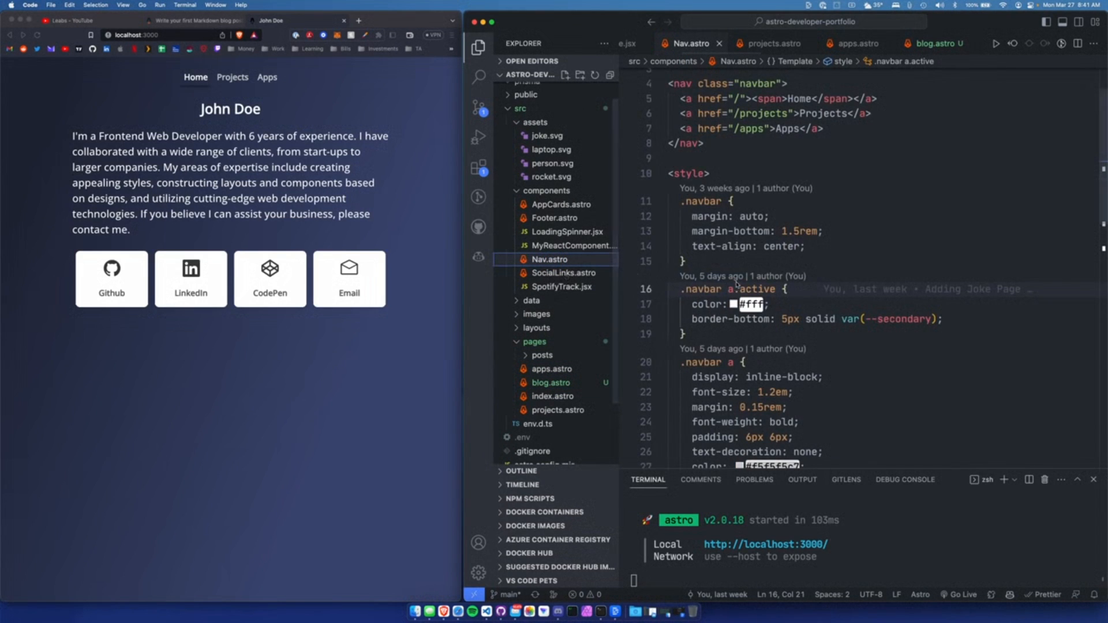
left_click(765, 190)
type("<a href=\"/blog\">Blog</a>")
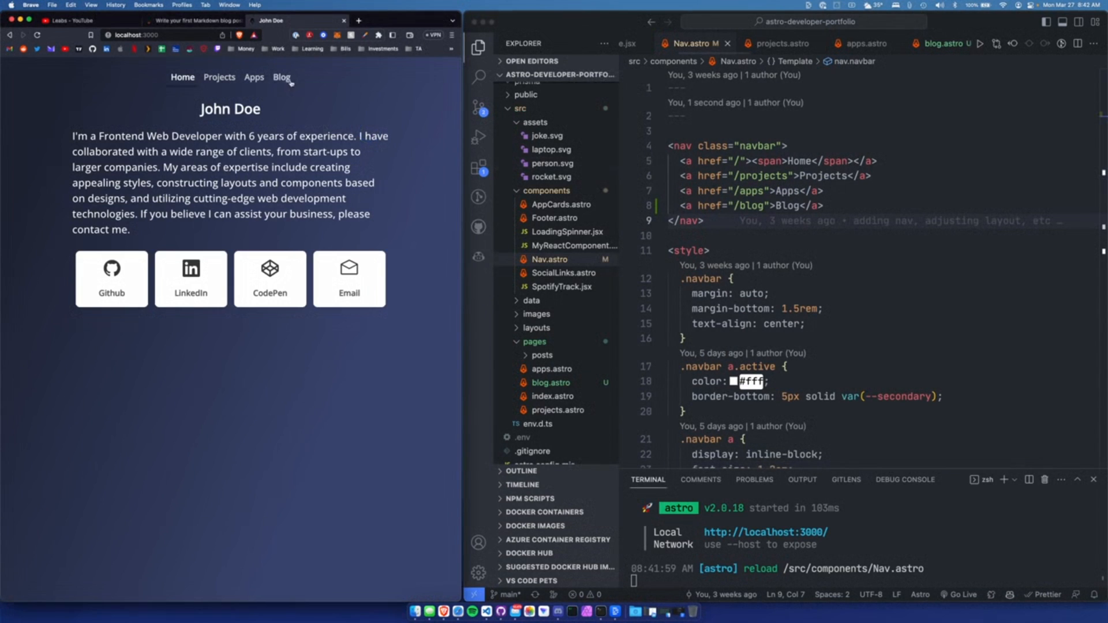
left_click(282, 78)
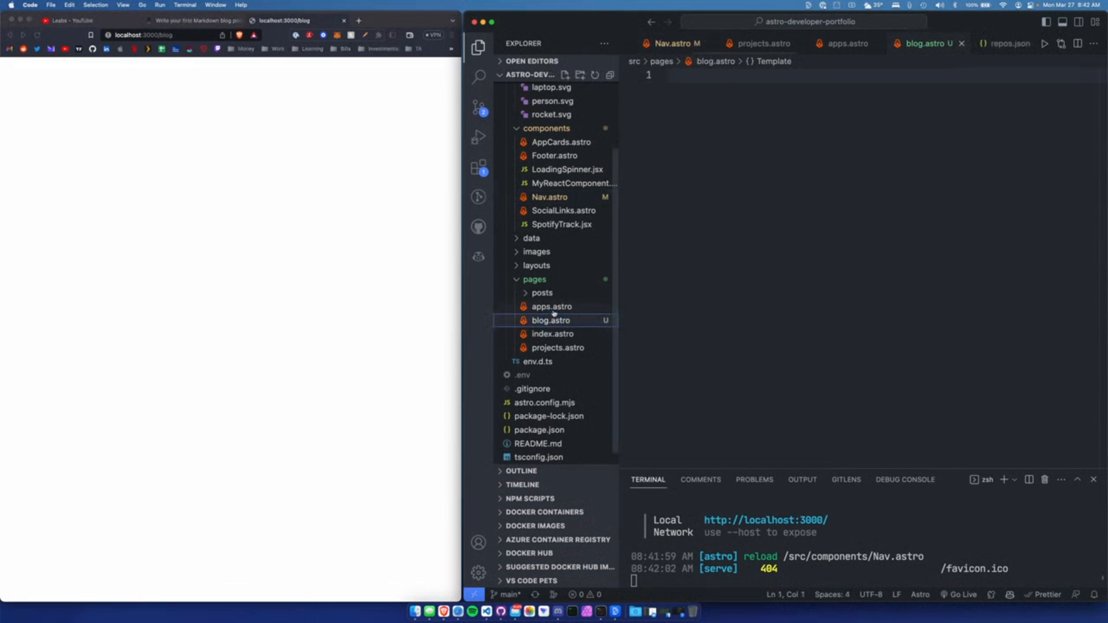
left_click(553, 333)
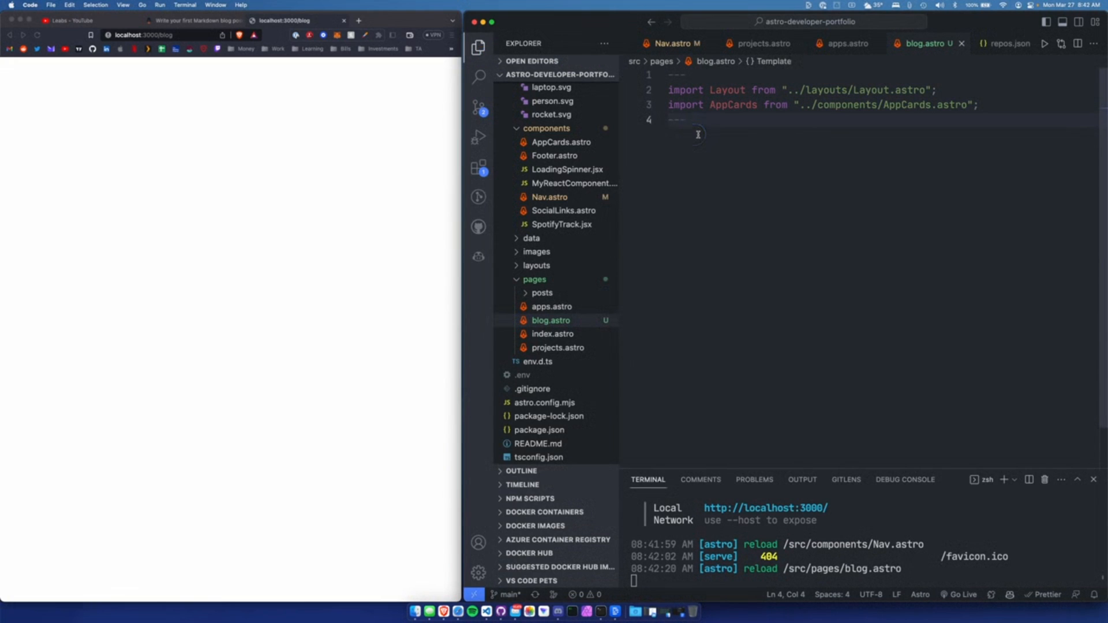
- Wrap blog.astro in <Layout title="Blog" description="My blog"> and view the rendered Blog page
type("<Layougt")
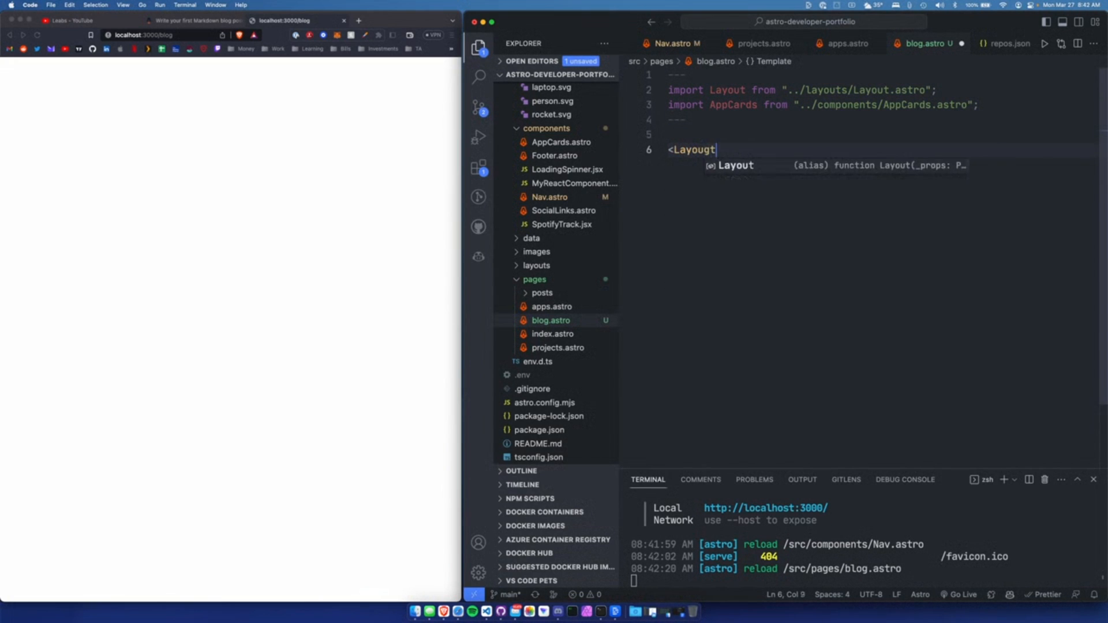
type("title=\"blog\" description=\"My blog\">")
type("<AppCards />")
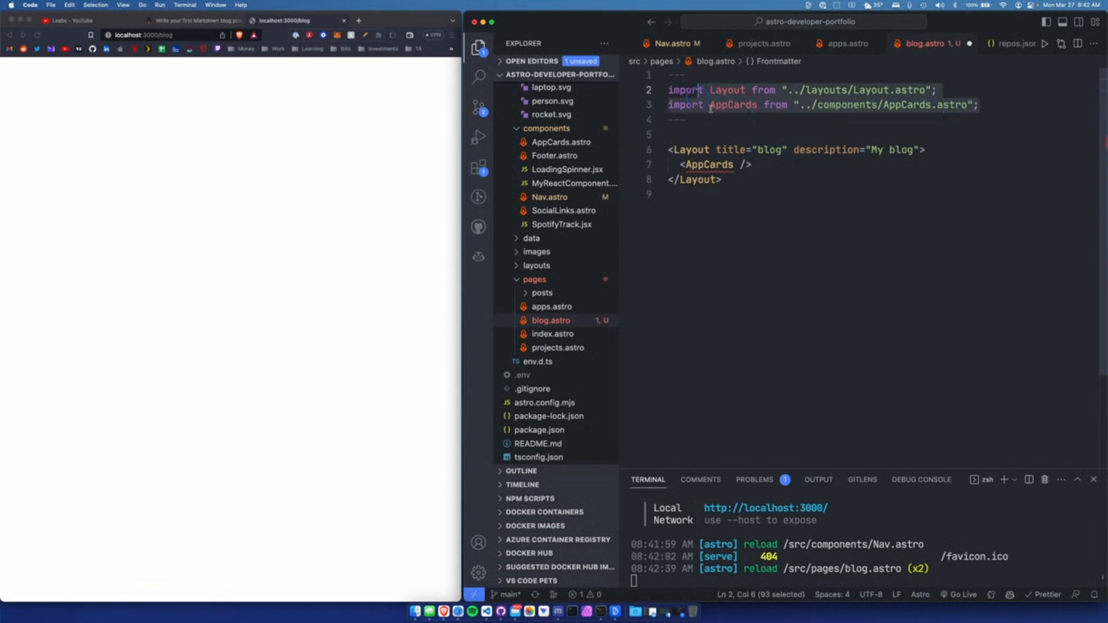
left_click(687, 164)
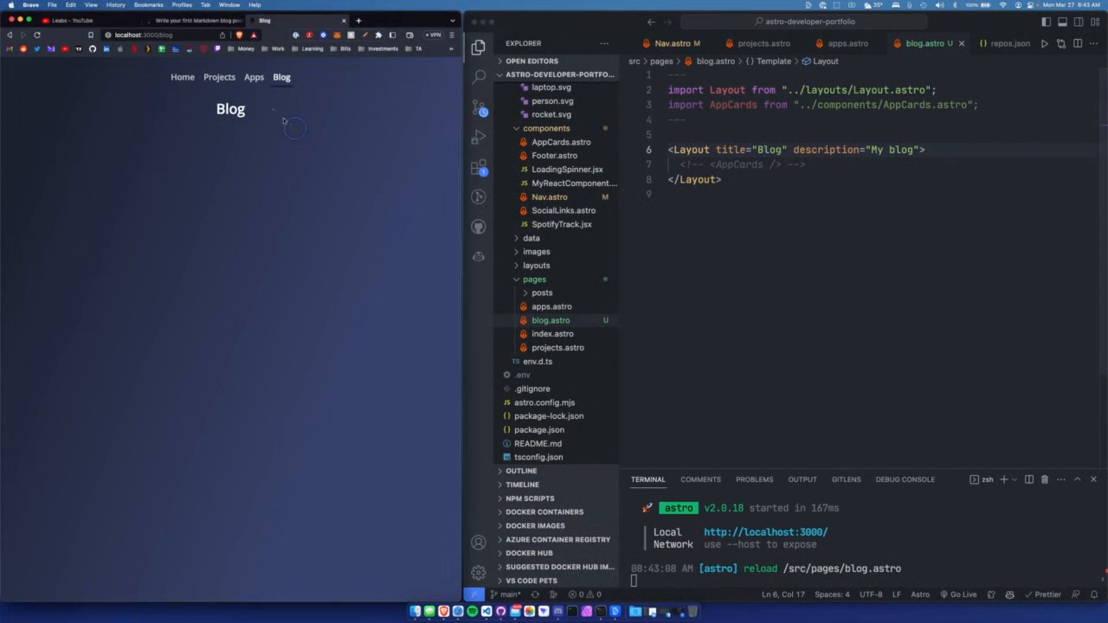
left_click(281, 77)
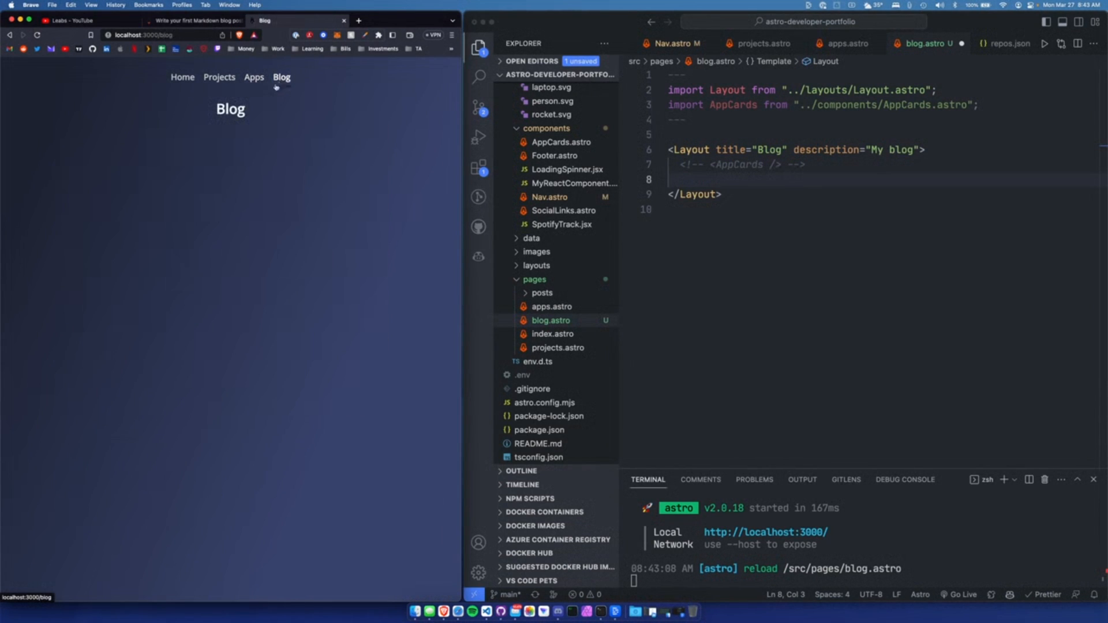
mouse_move(219, 77)
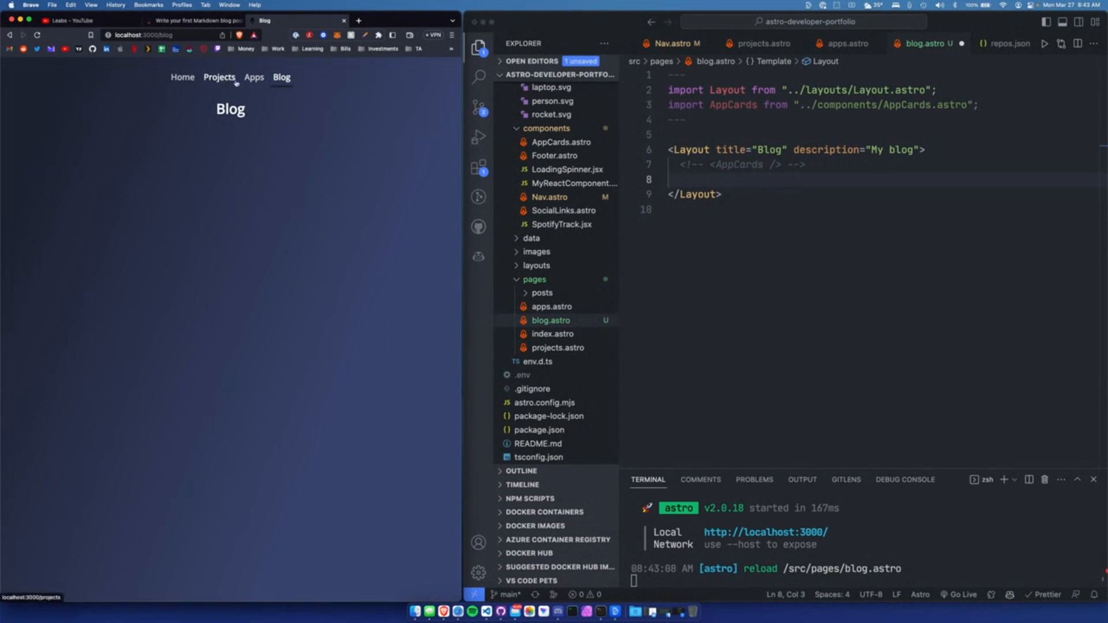
- Comment out the <AppCards /> line, compare the Apps and Blog pages, and expand the posts folder
left_click(740, 181)
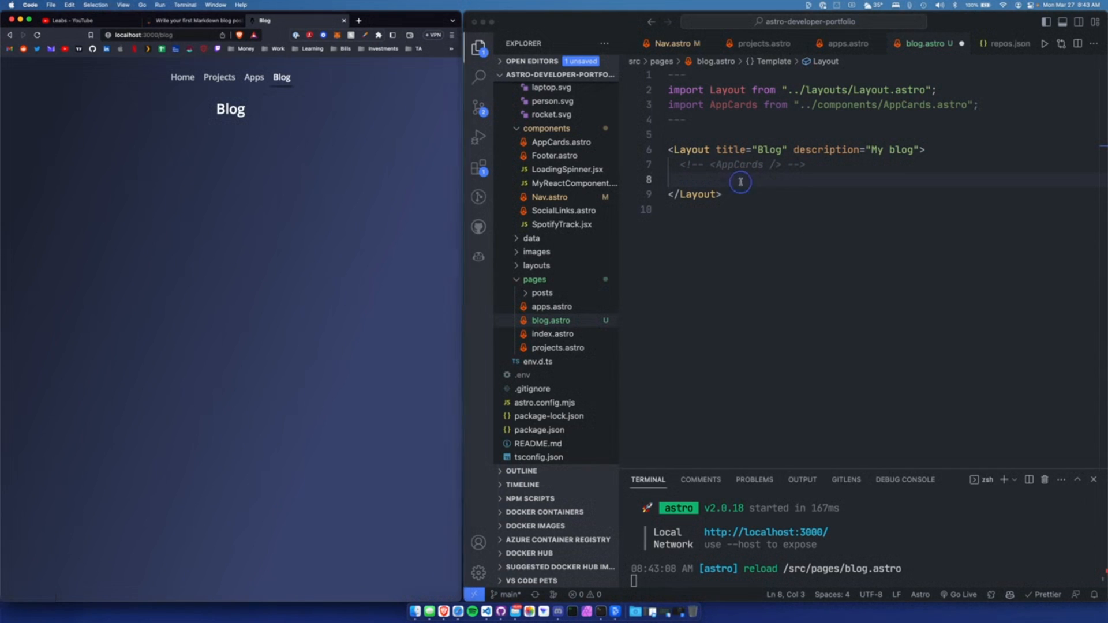
left_click(254, 78)
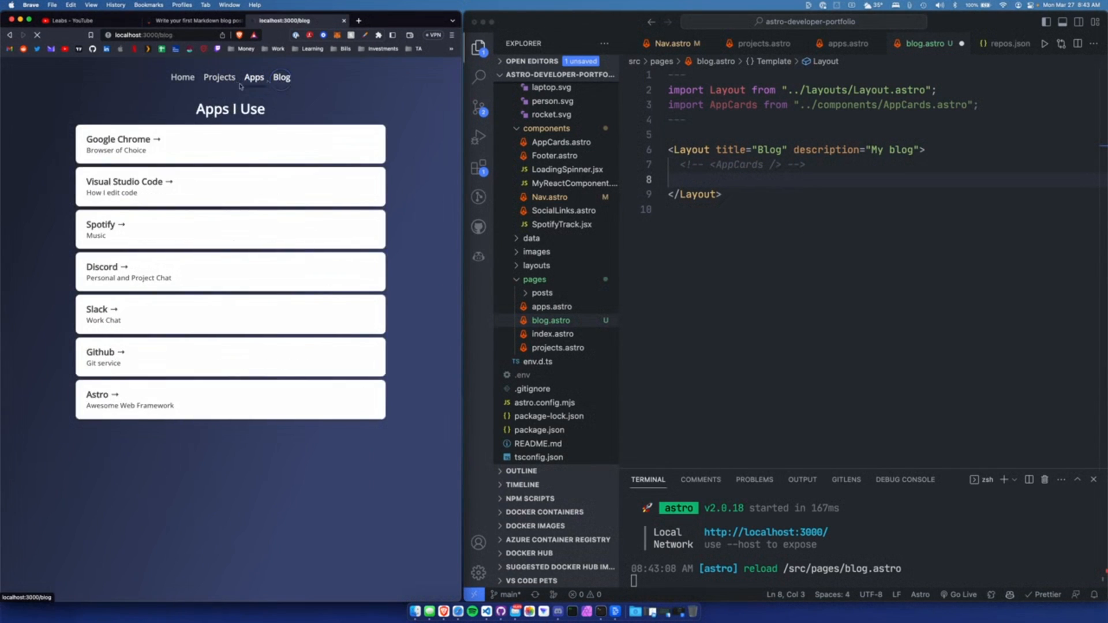
left_click(282, 78)
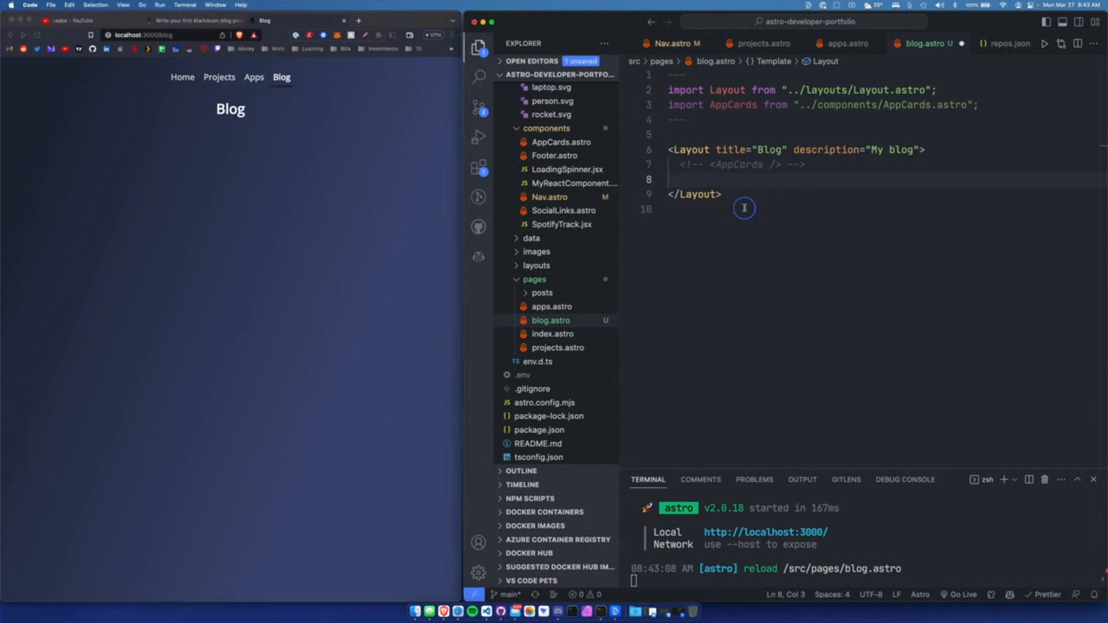
left_click(543, 292)
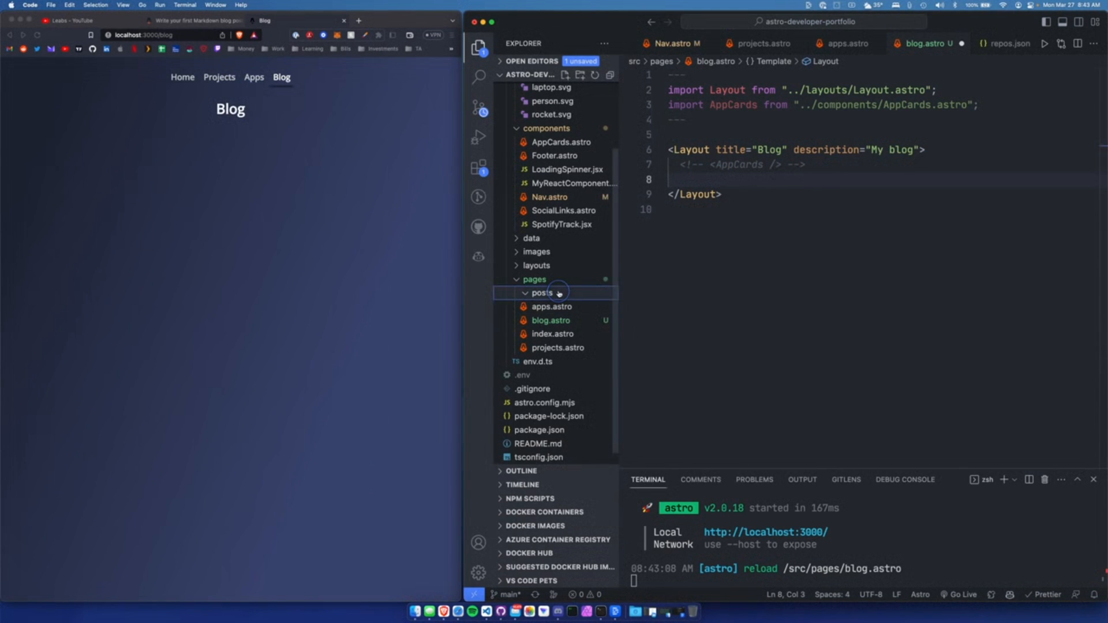
- Create a hello-world.md file inside the posts folder
right_click(543, 292)
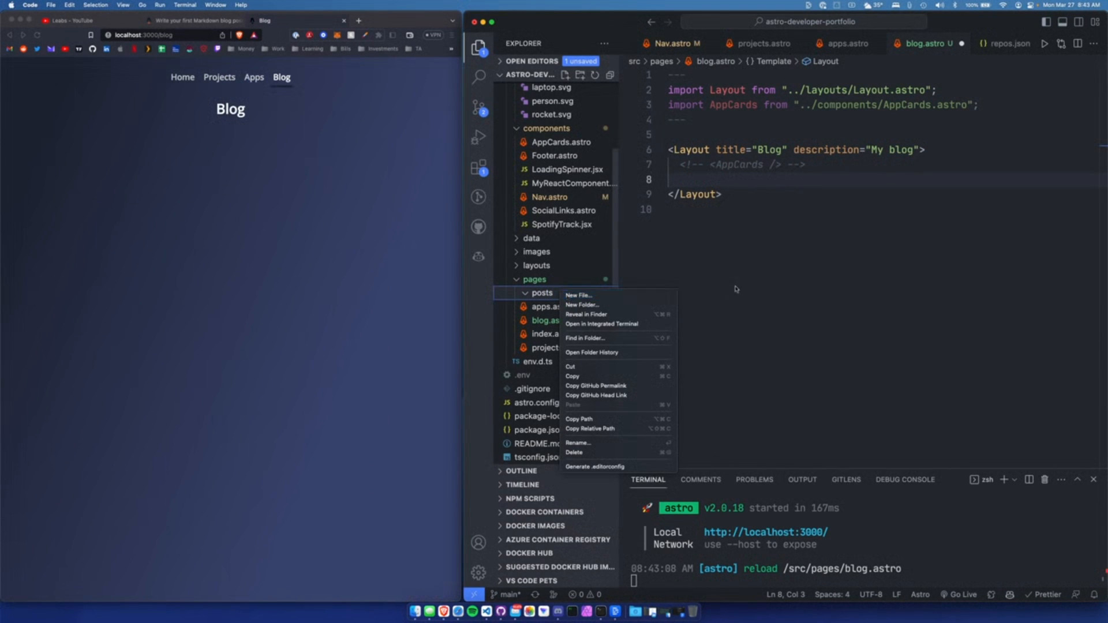
left_click(578, 294)
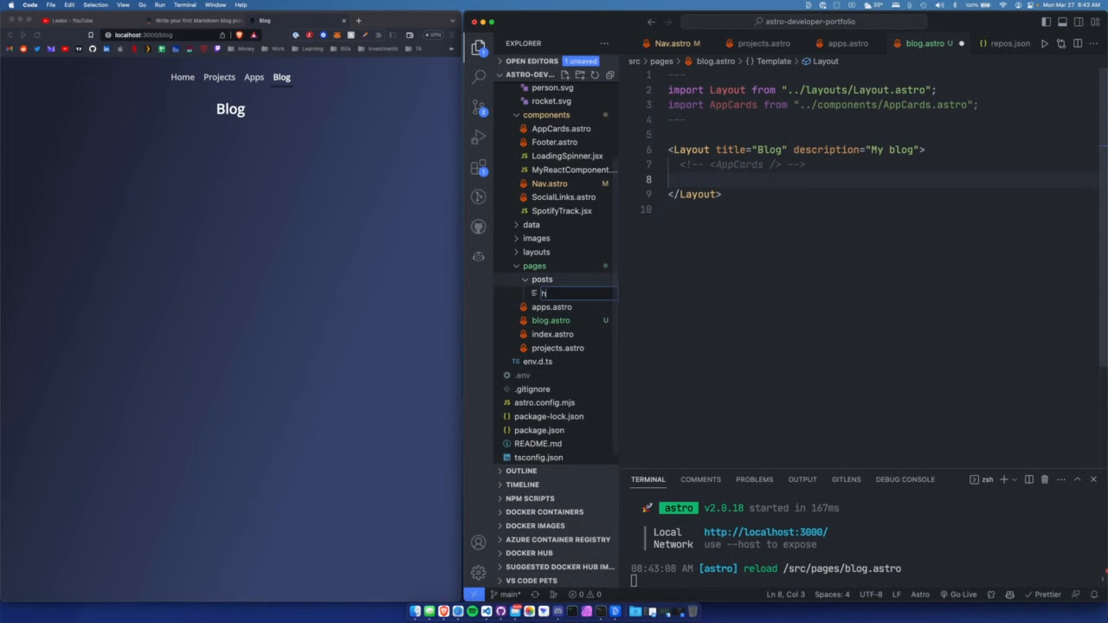
type("ello0")
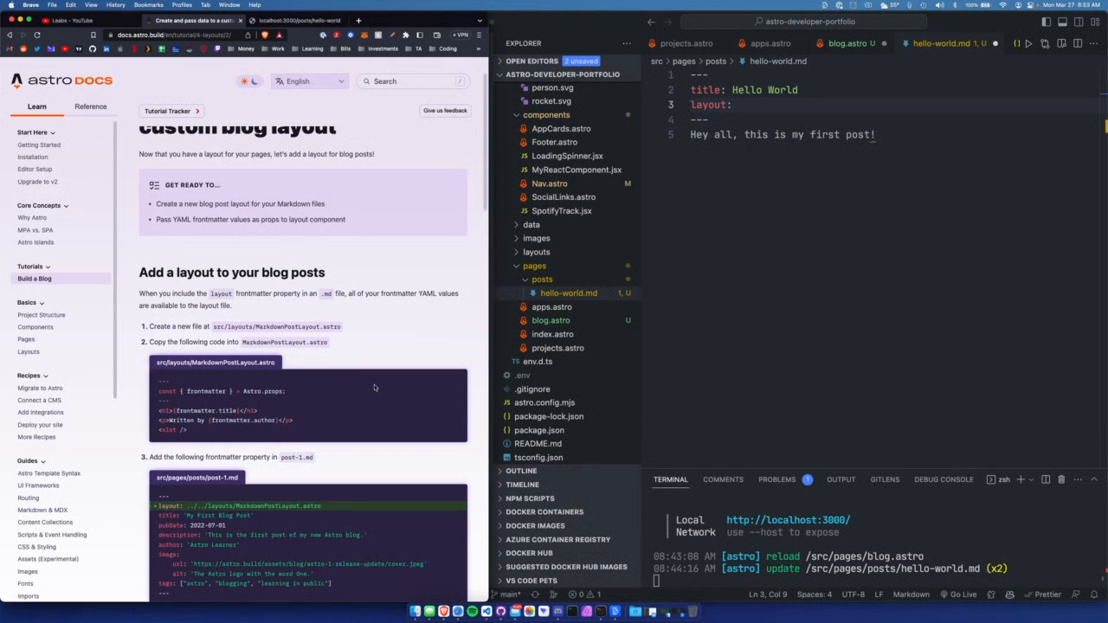
mouse_move(257, 376)
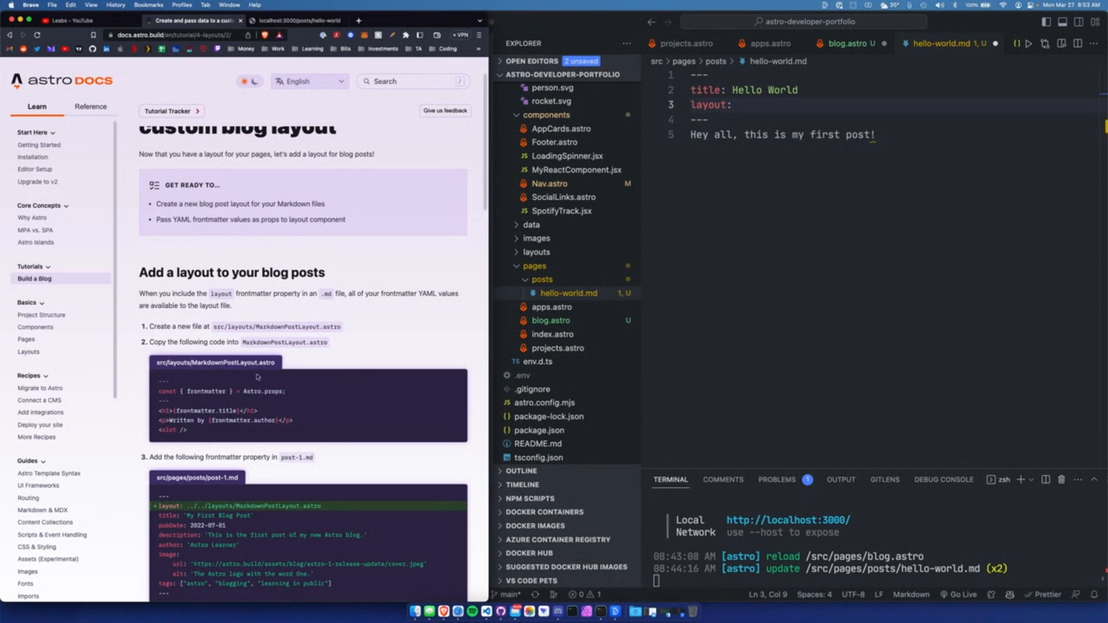
- Create MarkdownPostLayout.astro in the layouts folder for the Hello World post's layout
left_click(537, 253)
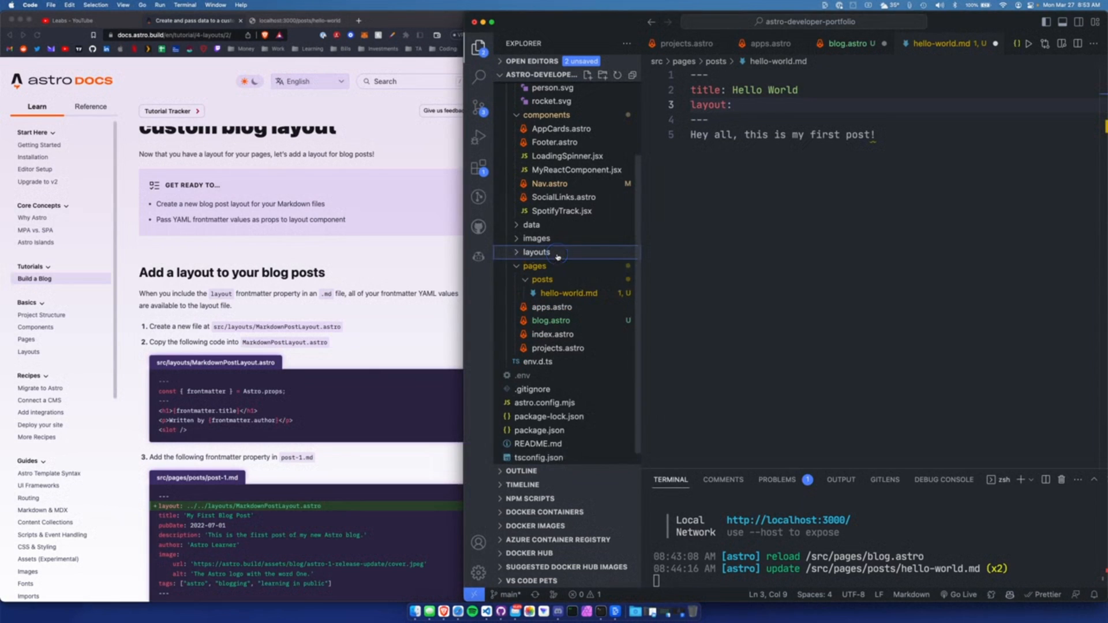
right_click(536, 252)
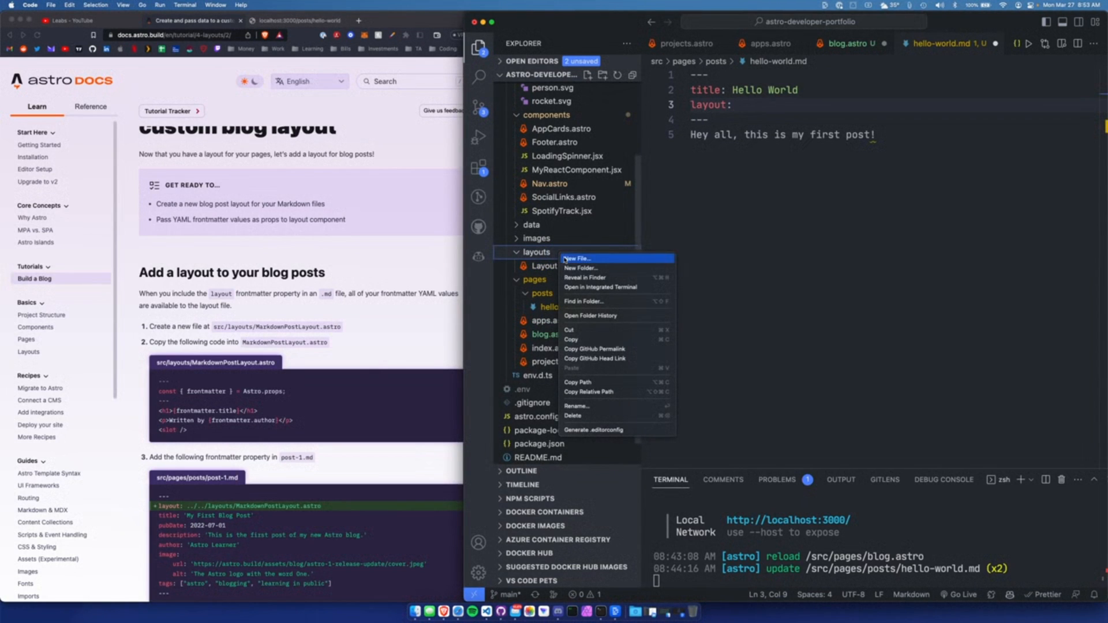
left_click(577, 259)
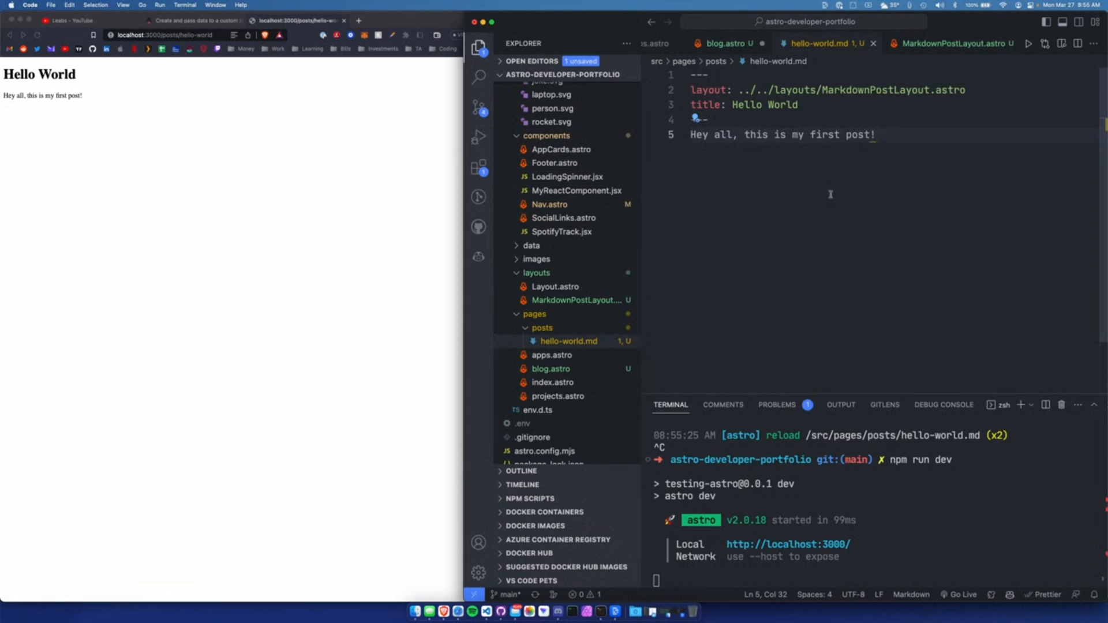
mouse_move(576, 300)
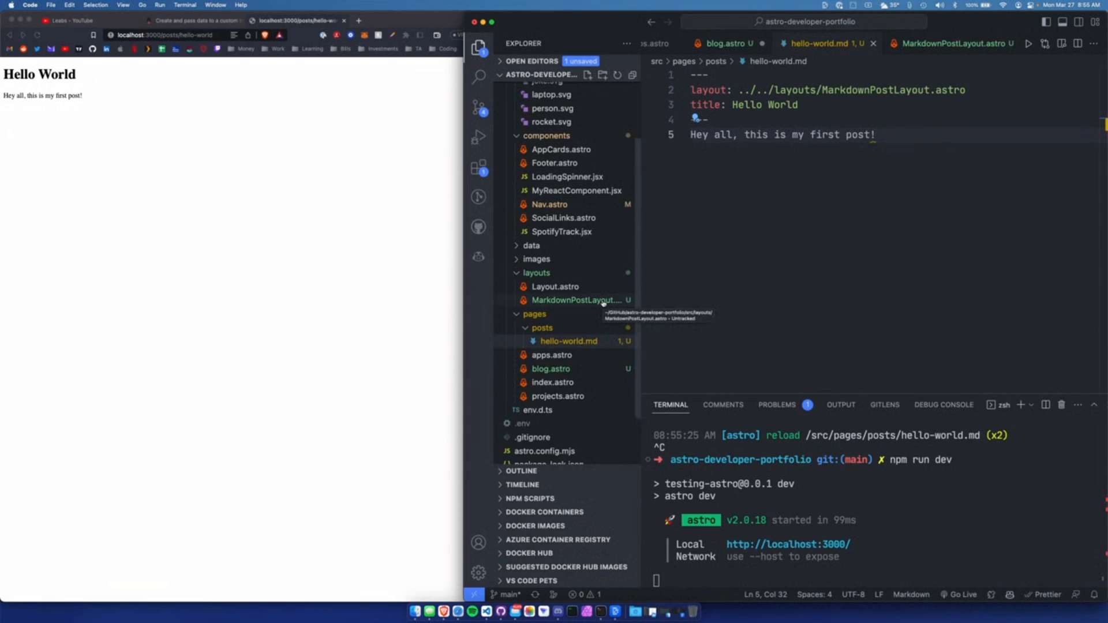
mouse_move(553, 382)
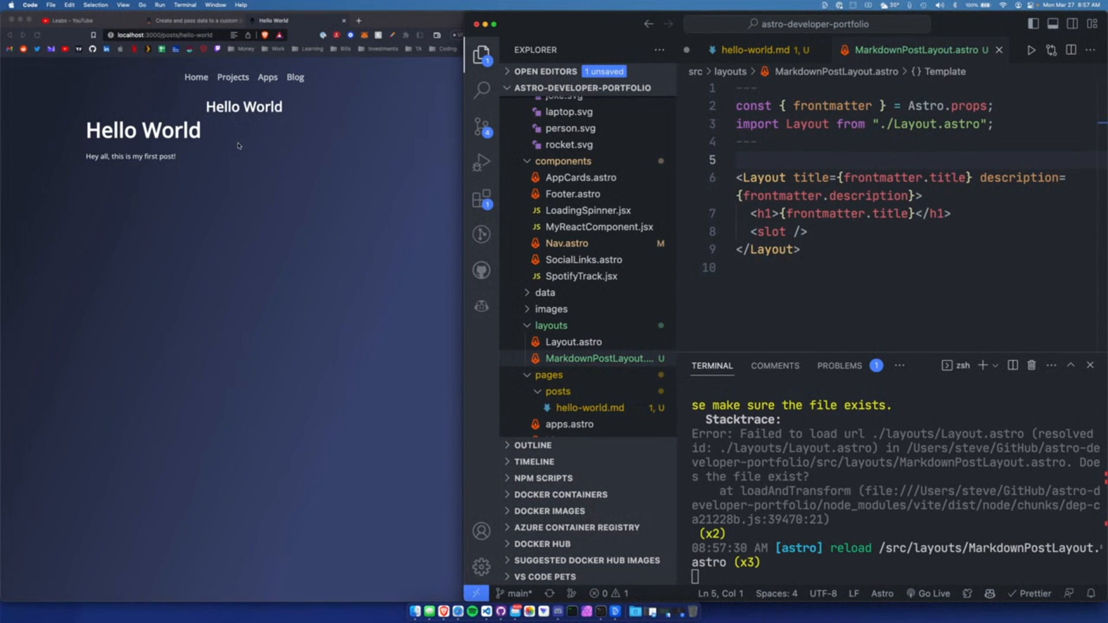
- Replace the layout's duplicate title heading with <h1>{frontmatter.title}</h1> above the slot
left_click(739, 159)
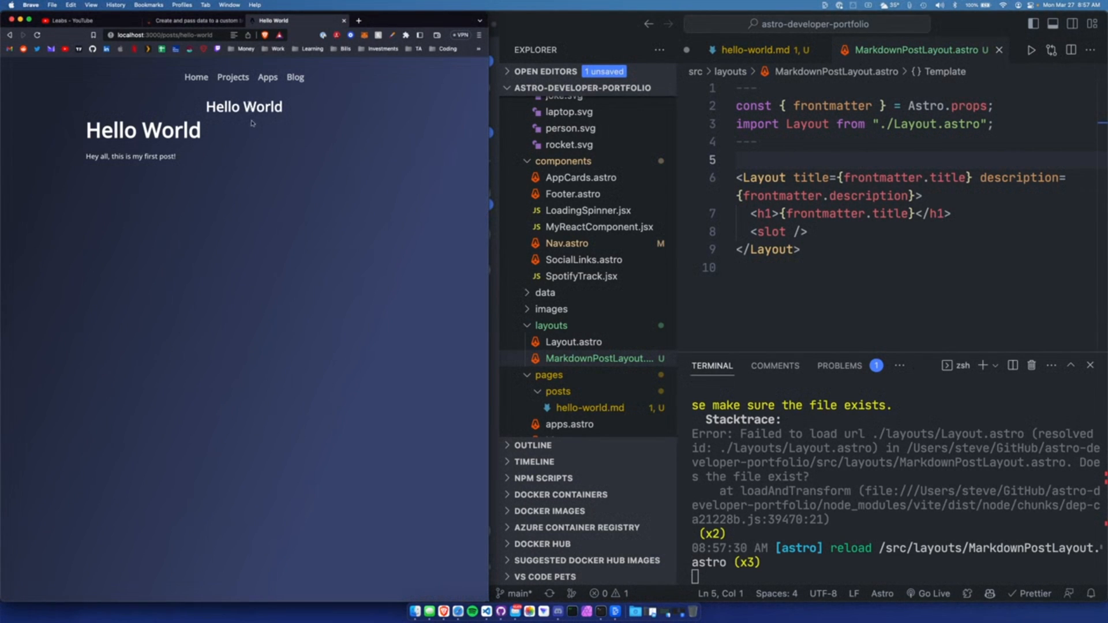
mouse_move(908, 267)
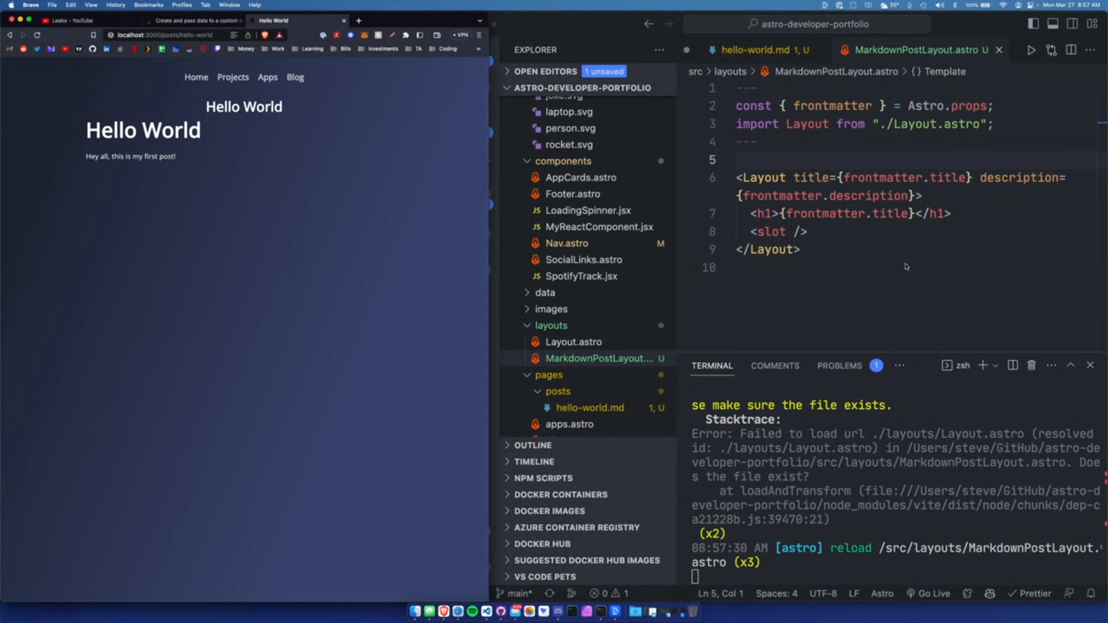
left_click(873, 235)
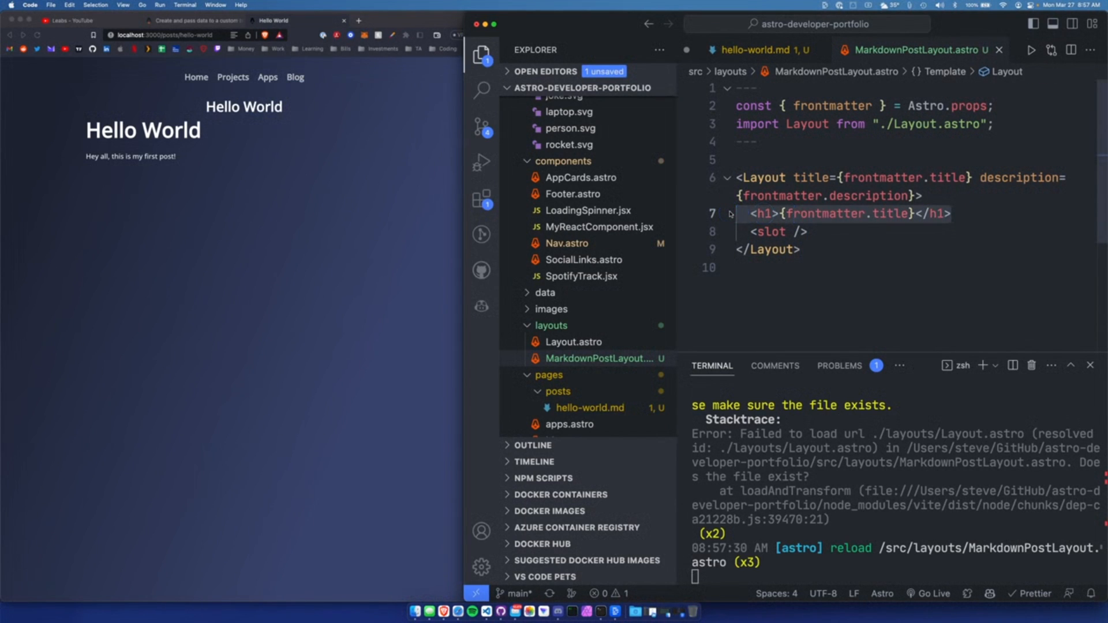
key("Backspace")
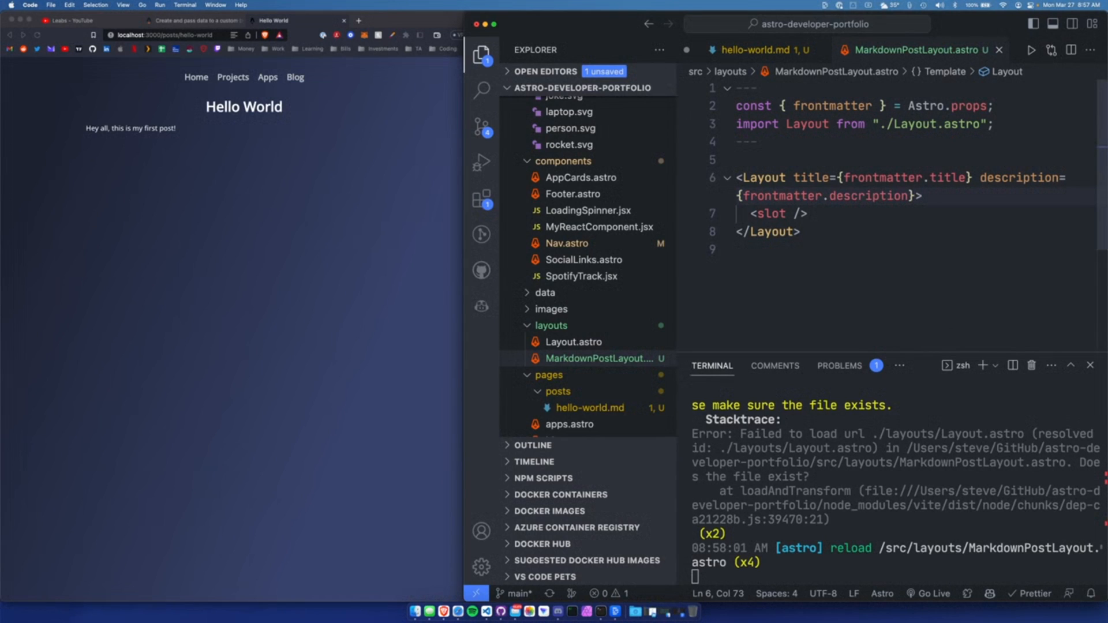
left_click(830, 213)
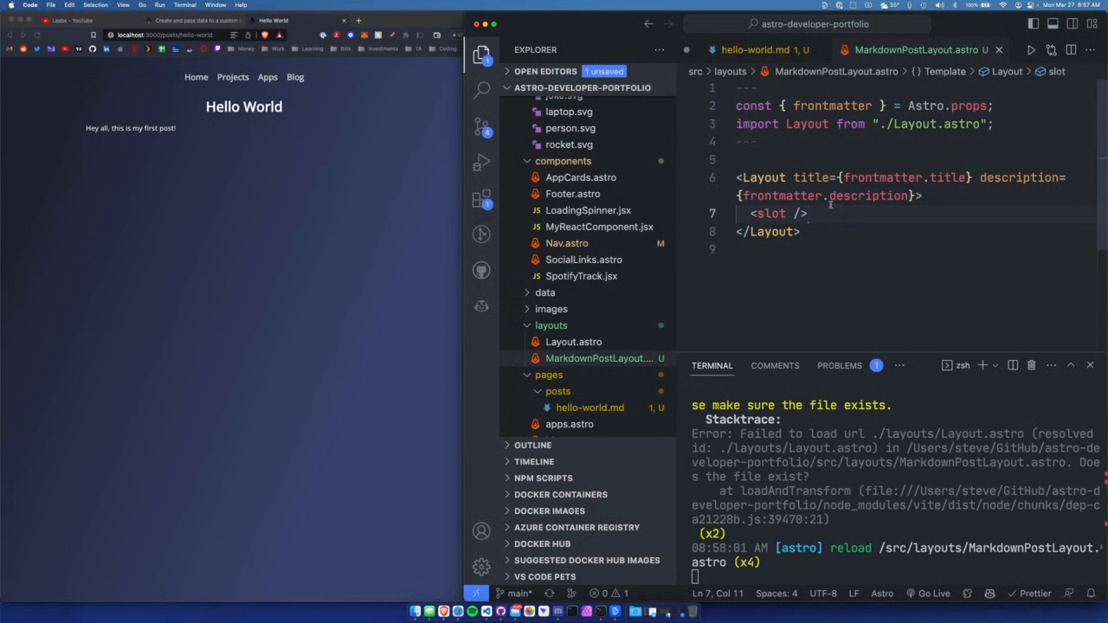
mouse_move(842, 241)
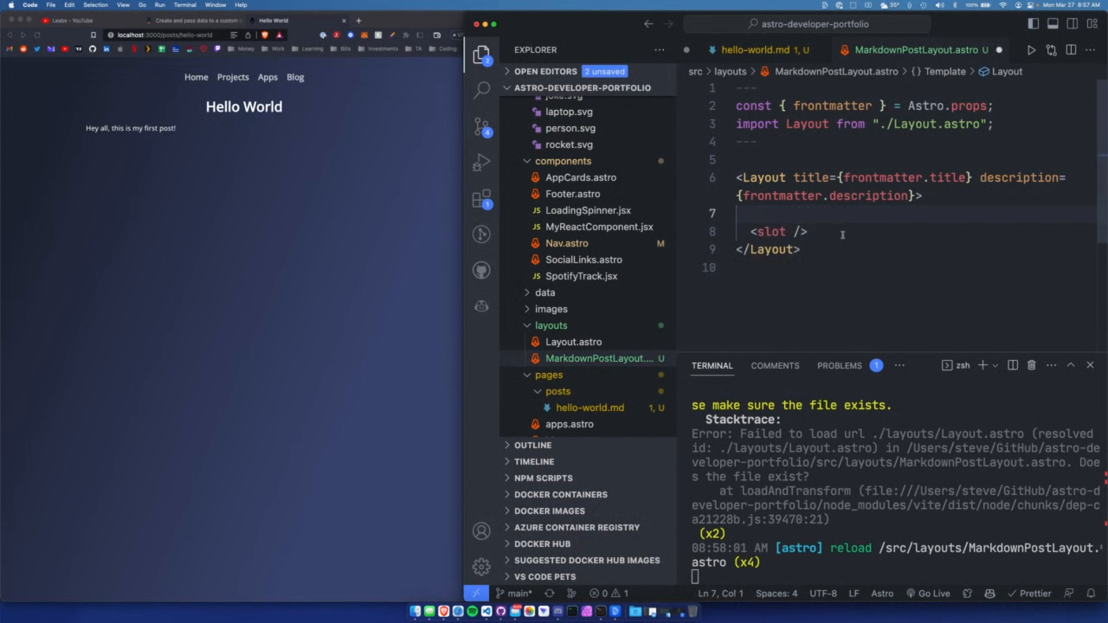
type("<h1>{frontmatter.title}</h1>")
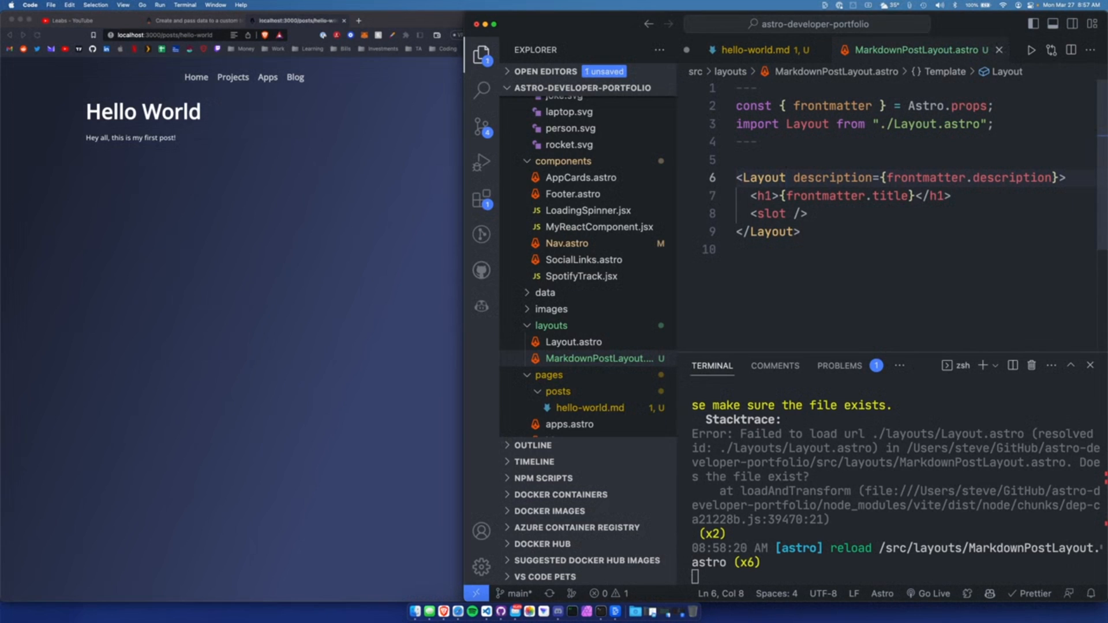
- Add an intro, a ## What is Astro? section and description: This is a test post to hello-world.md, then inspect the rendered page
left_click(808, 214)
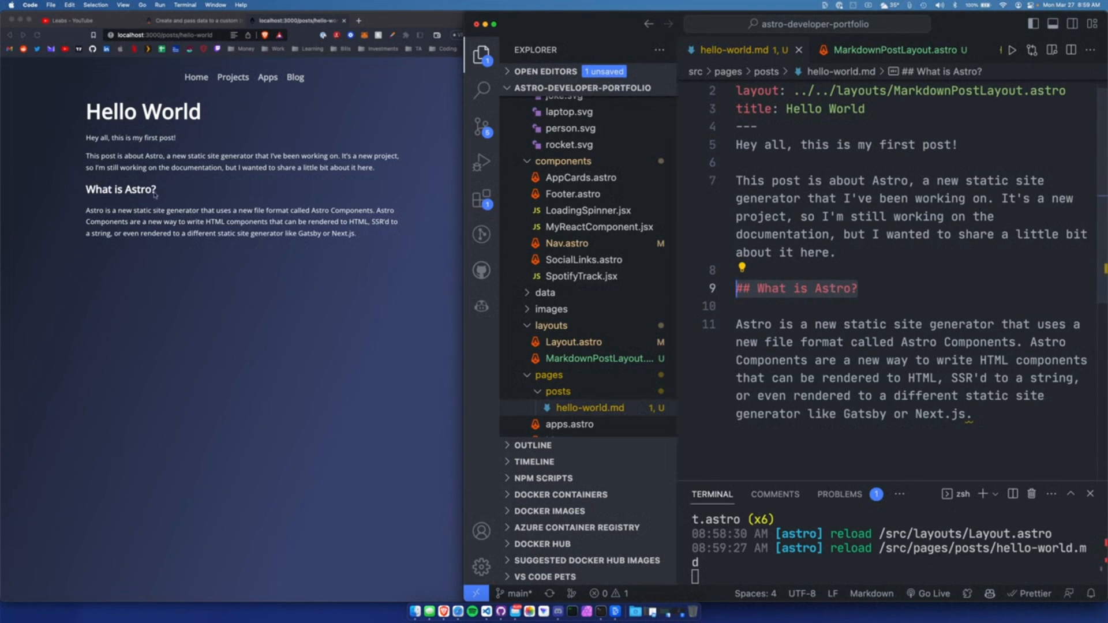
left_click(427, 105)
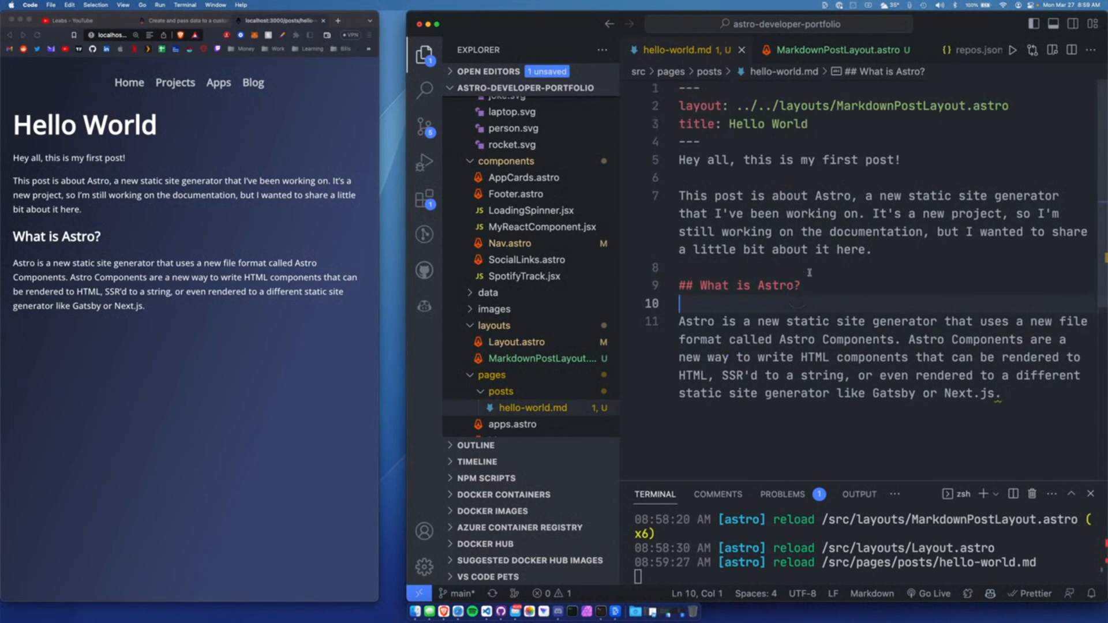
left_click(812, 124)
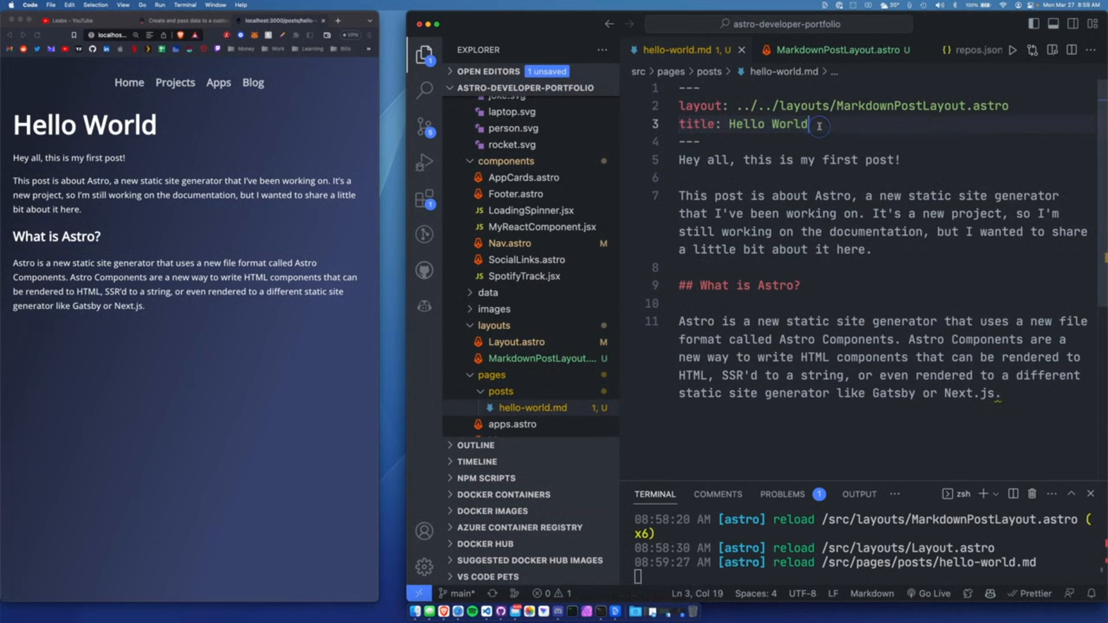
type("description: This is a test post")
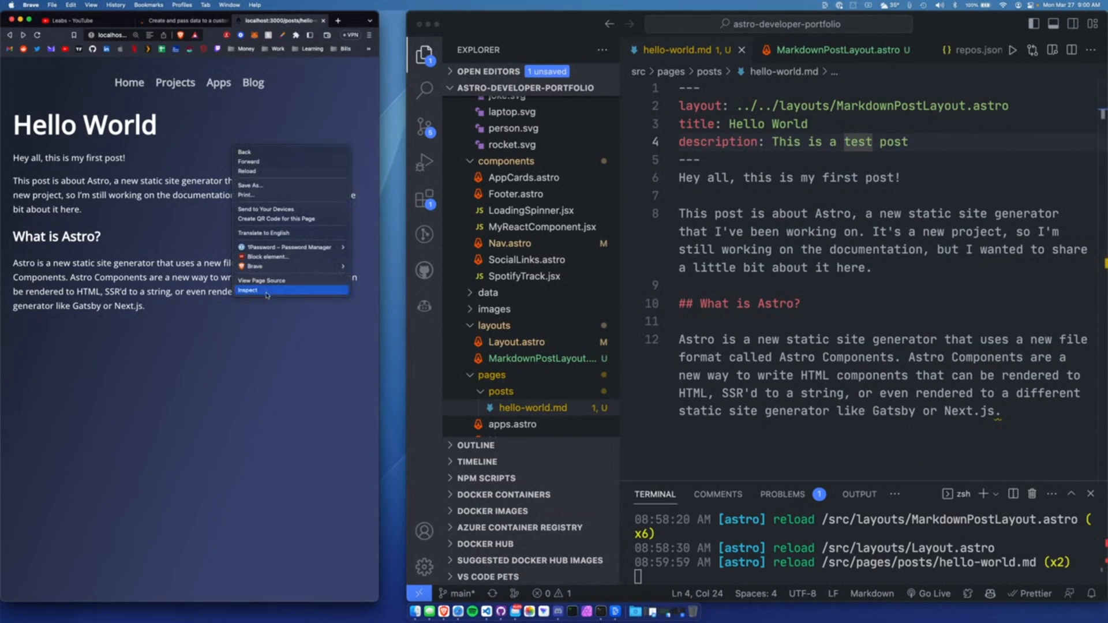
left_click(247, 291)
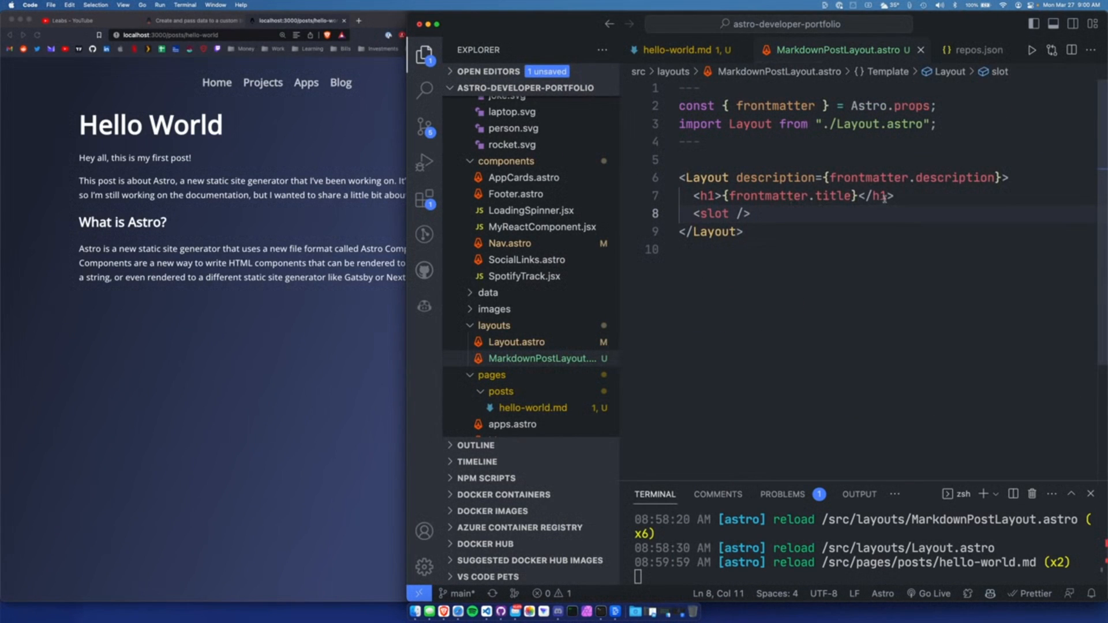
- Pass title={frontmatter.title} to Layout in MarkdownPostLayout.astro and check the centred Hello World title
left_click(517, 342)
type(" title={frontmatter.title}")
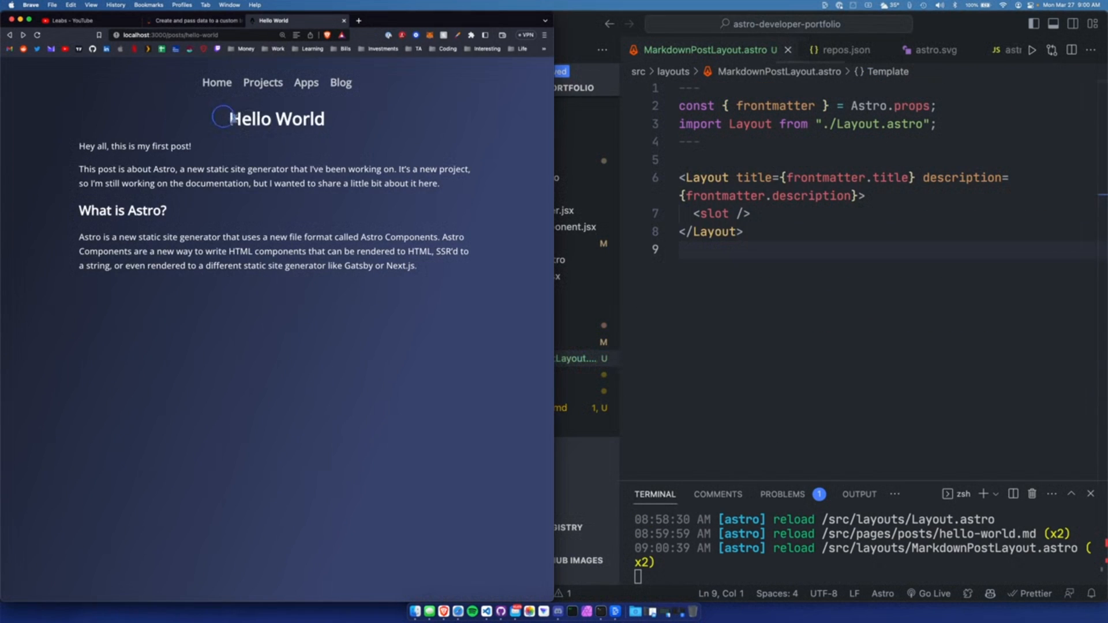
double_click(301, 118)
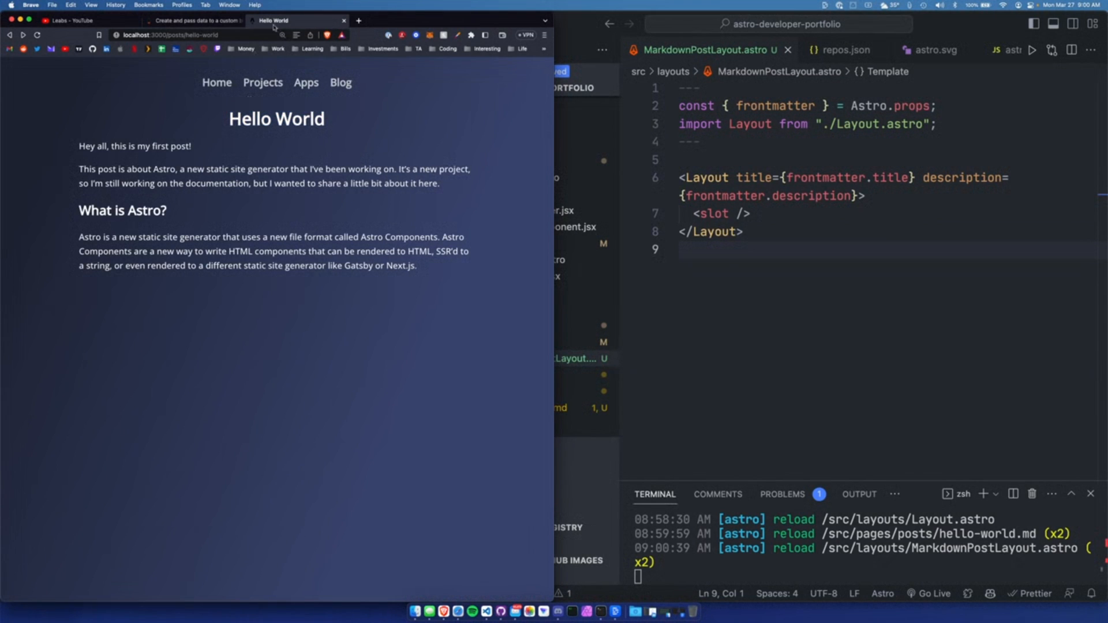
mouse_move(265, 128)
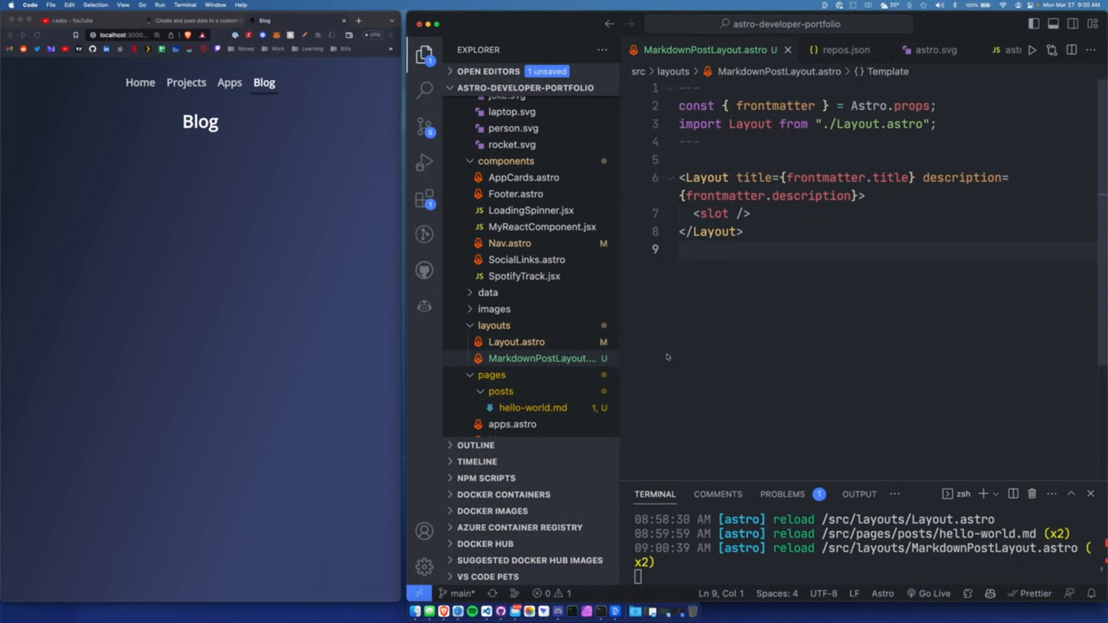
- Open blog.astro from the pages folder in the Explorer
scroll("down", 3)
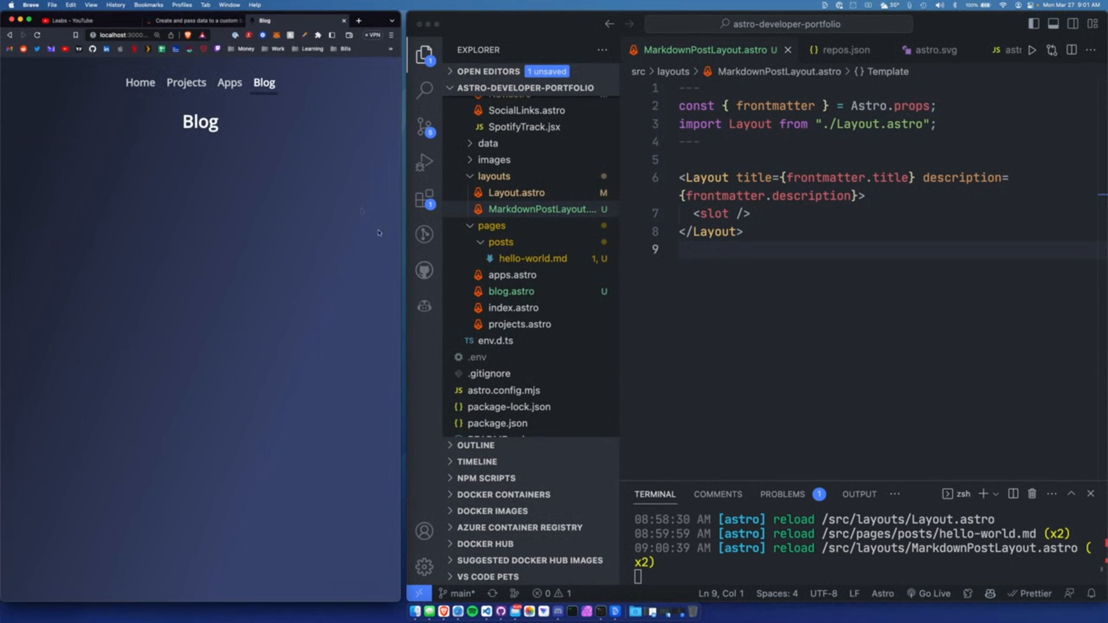
mouse_move(306, 256)
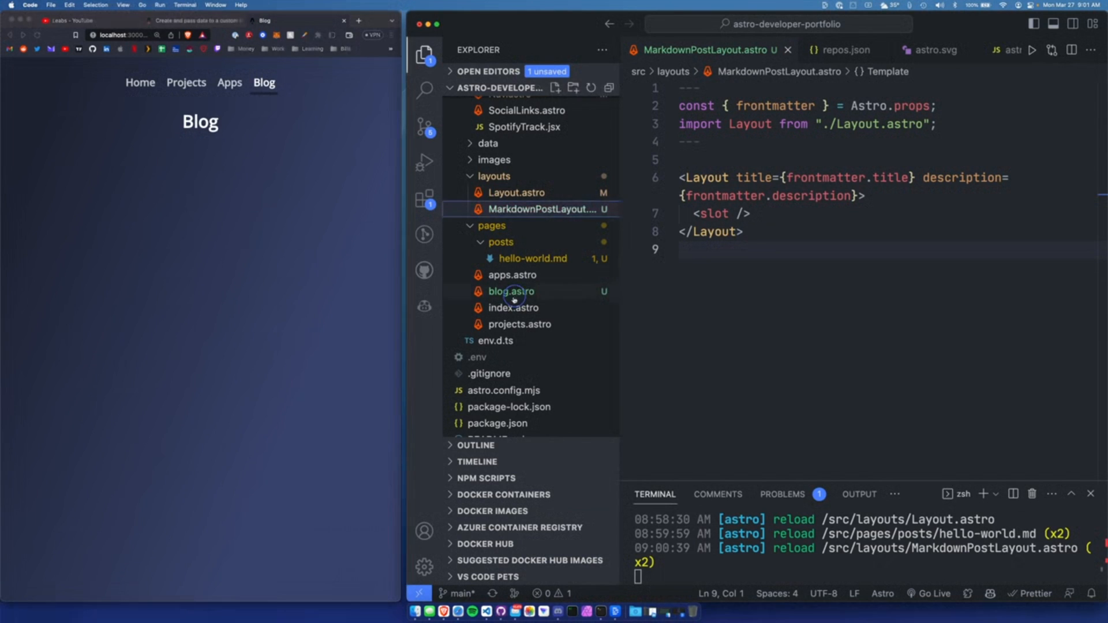
left_click(512, 291)
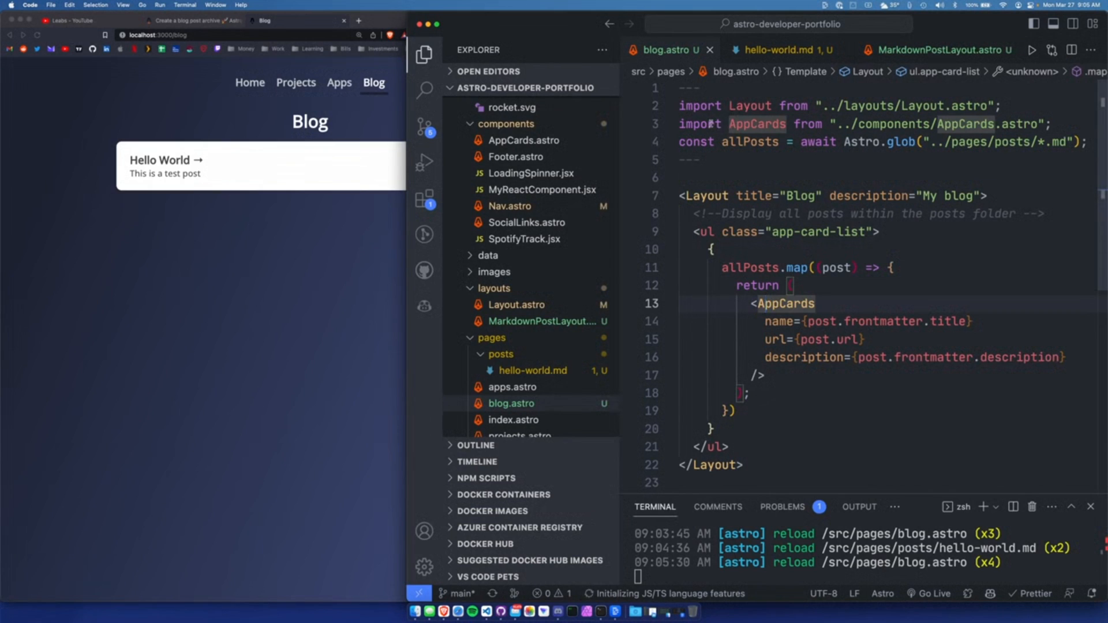
left_click(700, 124)
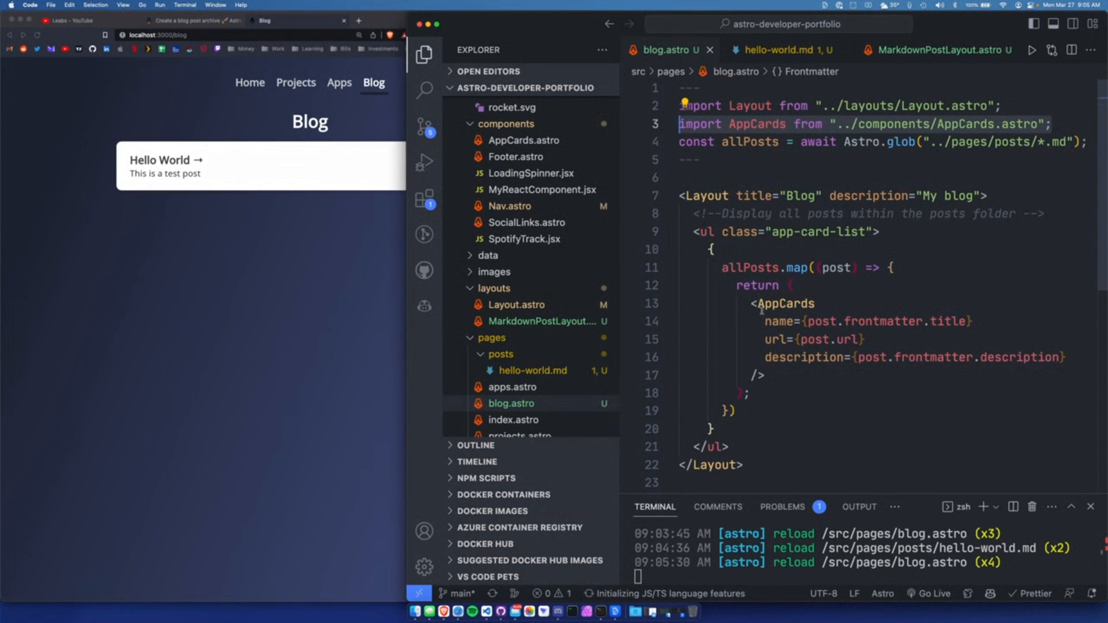
left_click(777, 321)
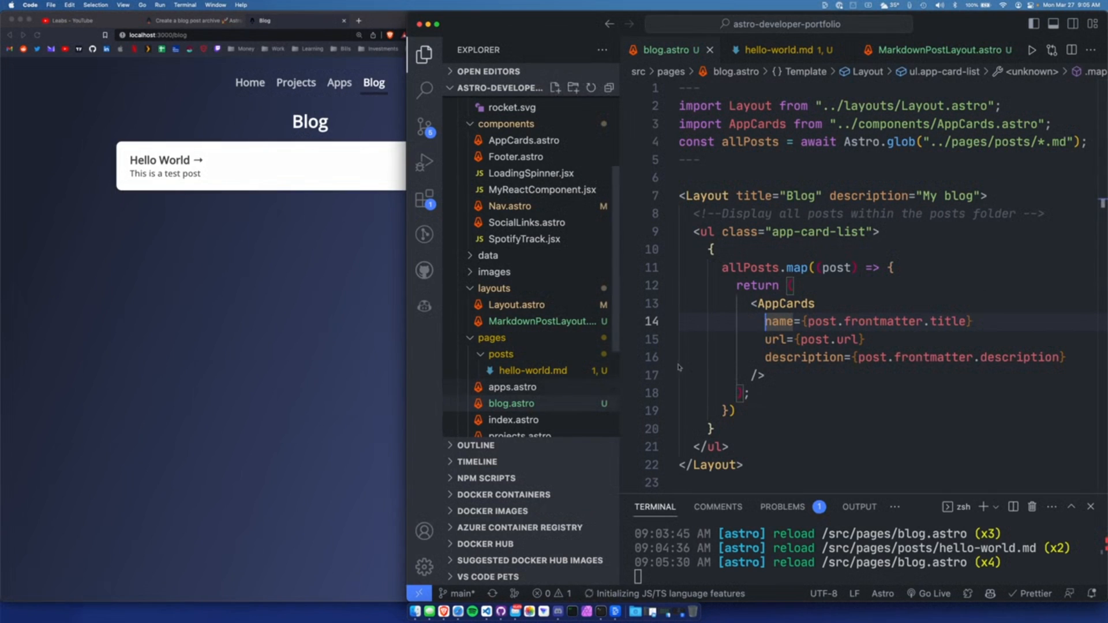
mouse_move(777, 322)
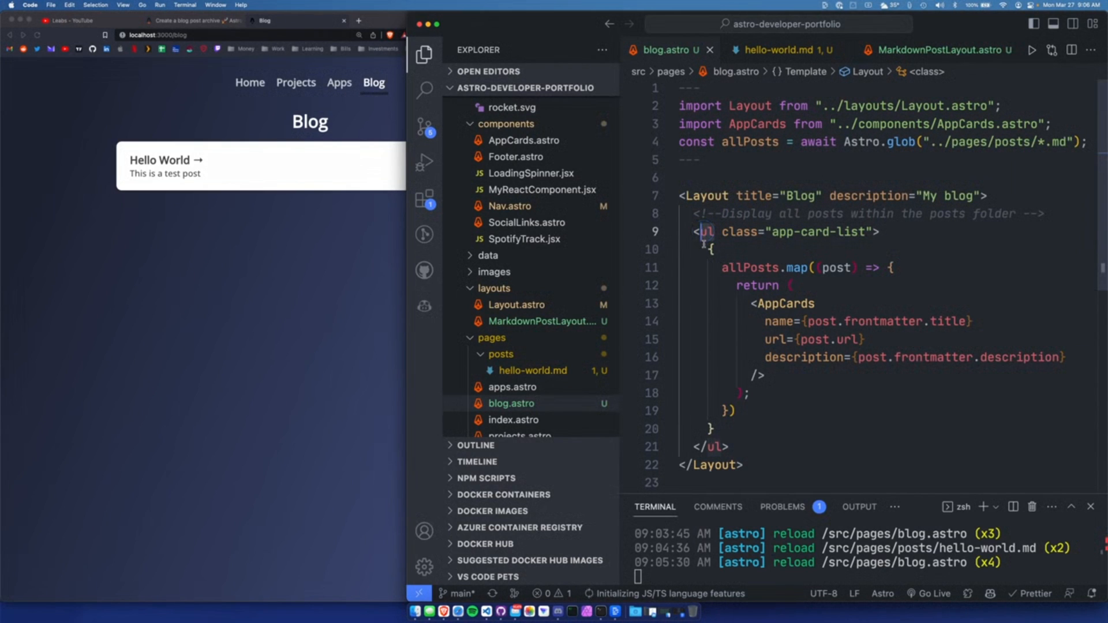
mouse_move(703, 231)
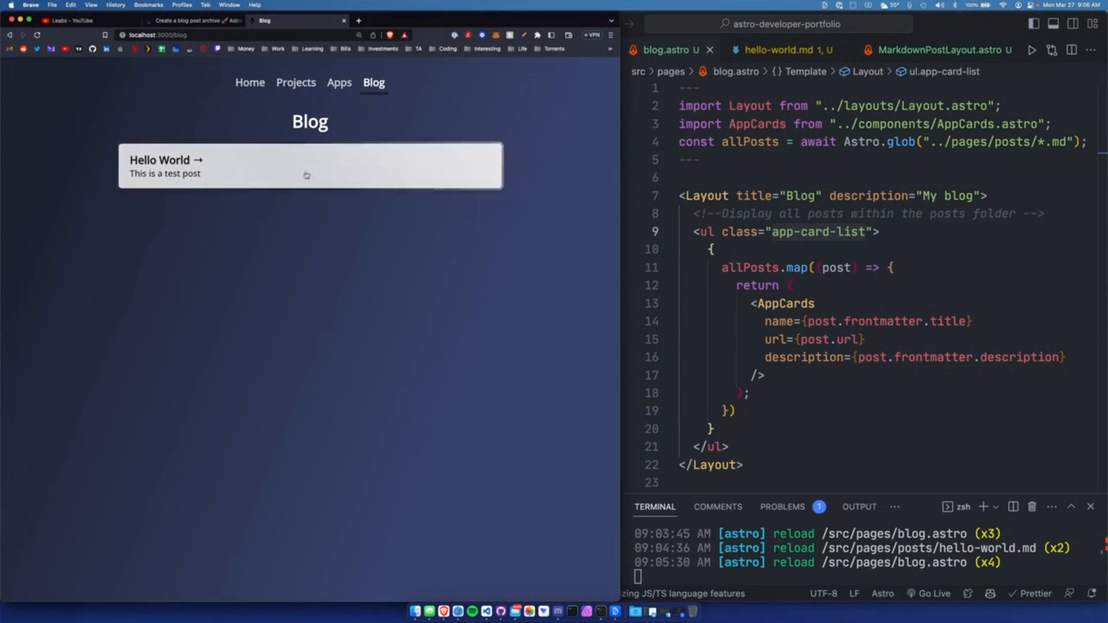
left_click(424, 54)
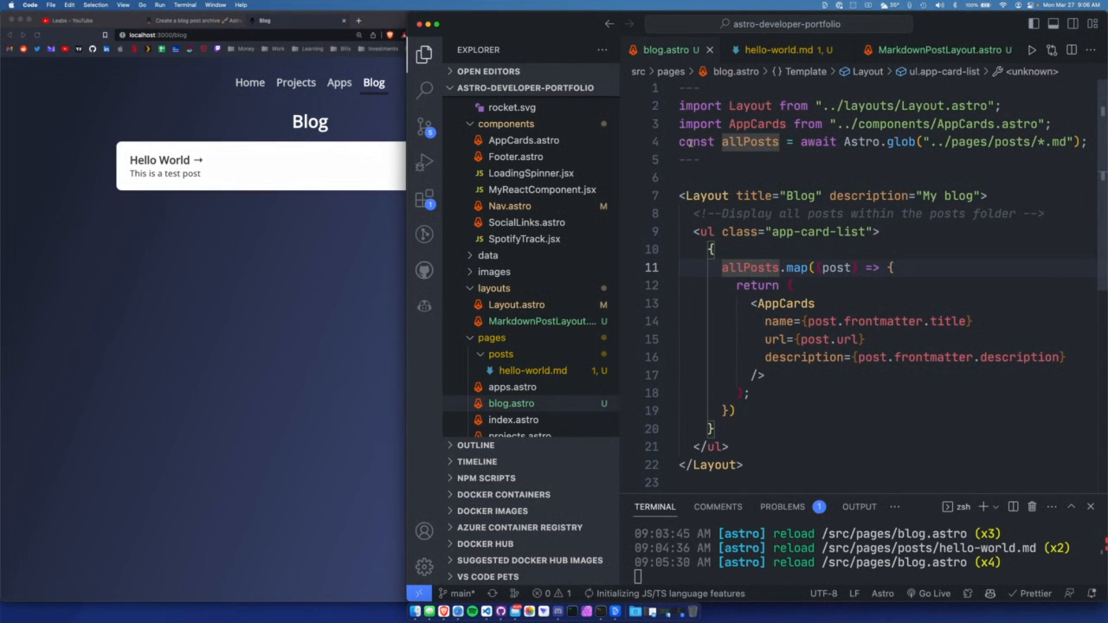
left_click(700, 140)
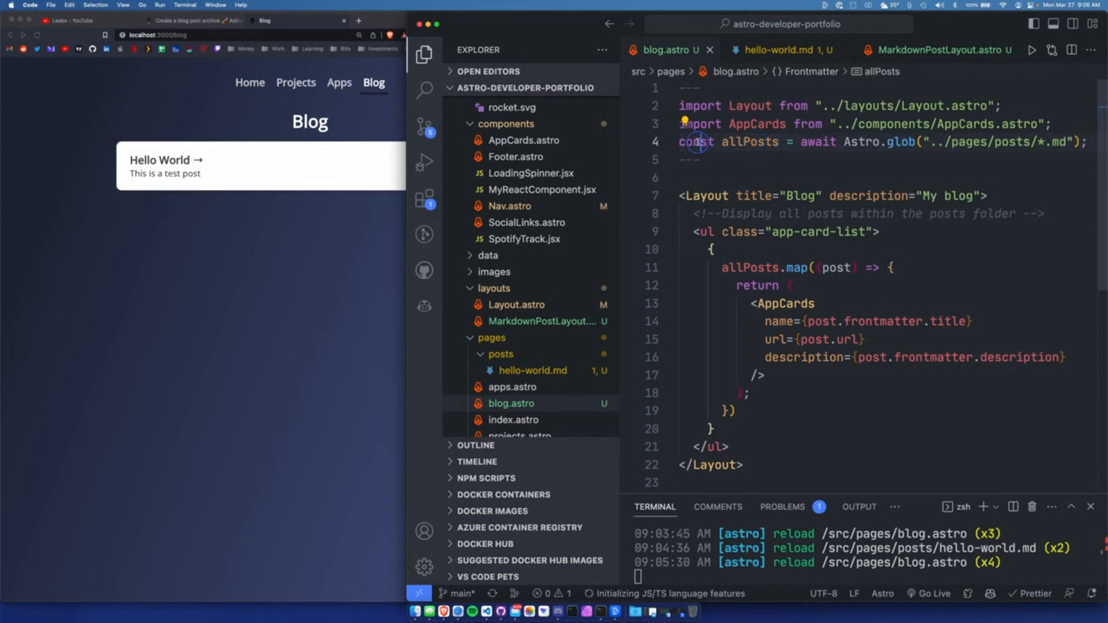
double_click(747, 142)
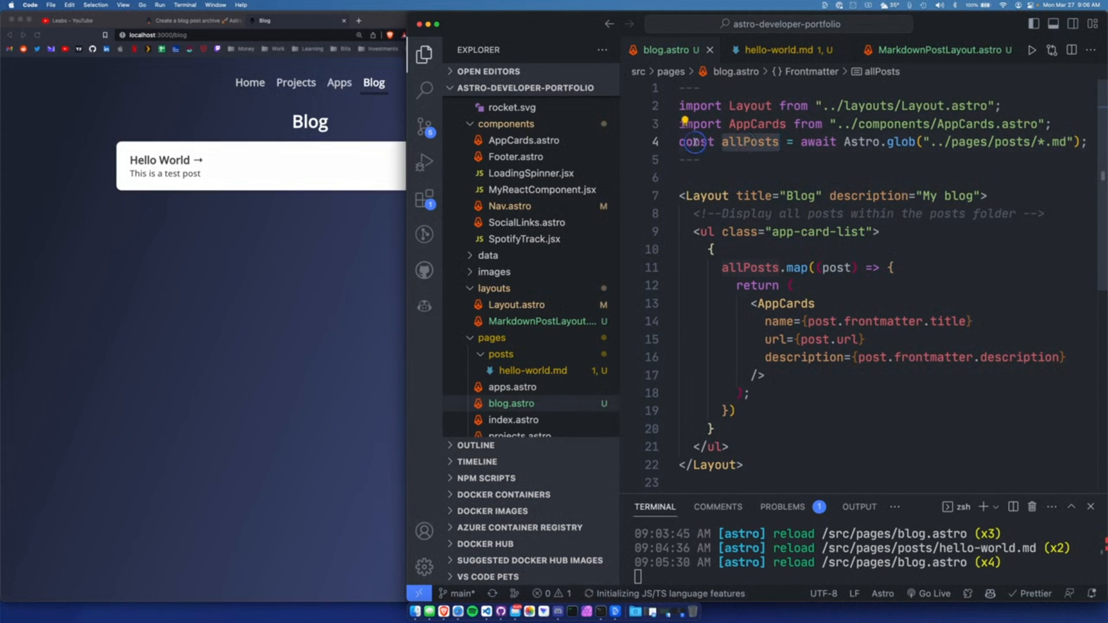
left_click(753, 141)
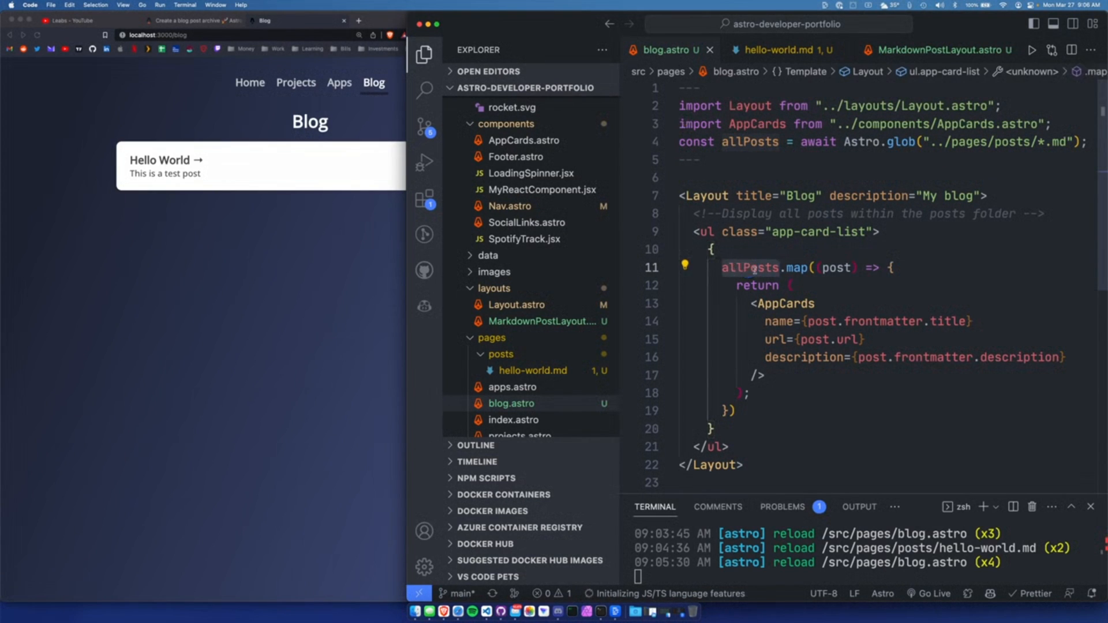
mouse_move(837, 266)
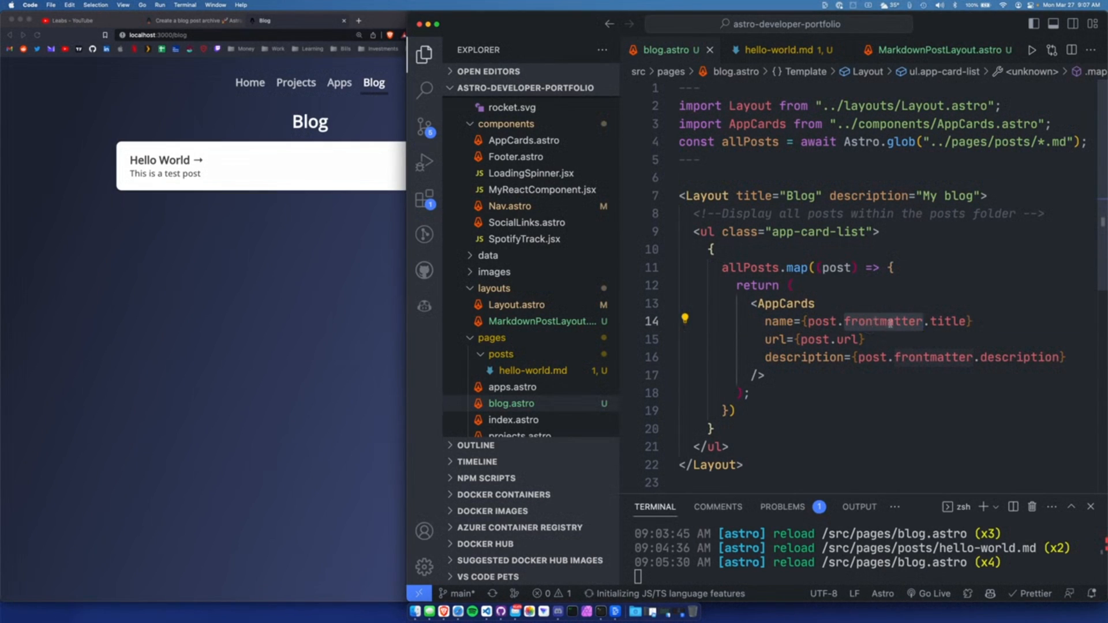
mouse_move(883, 322)
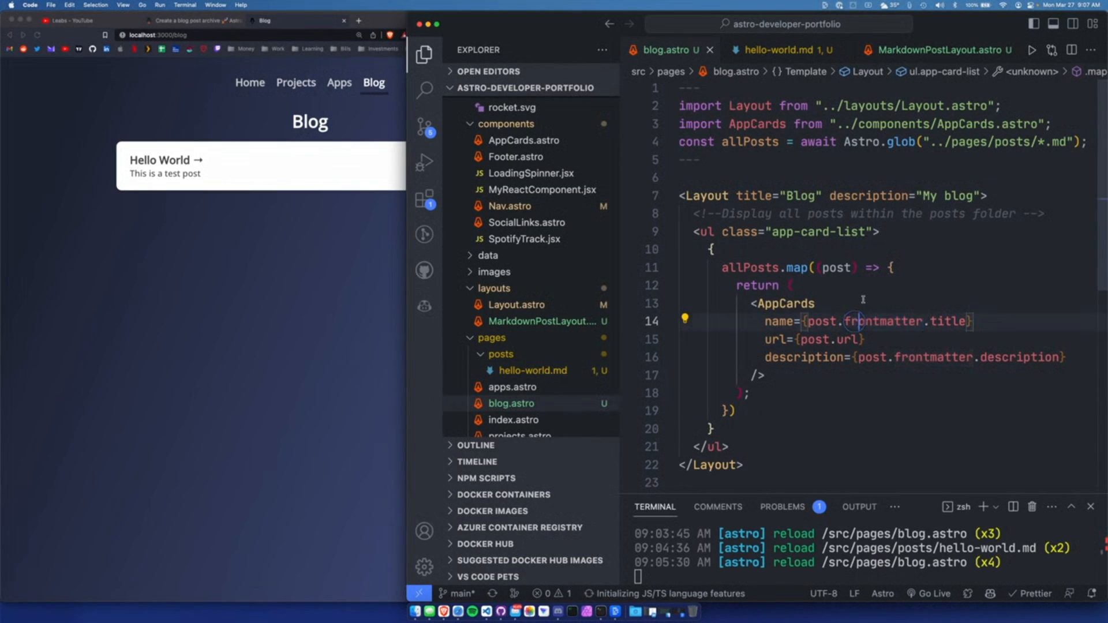
mouse_move(881, 321)
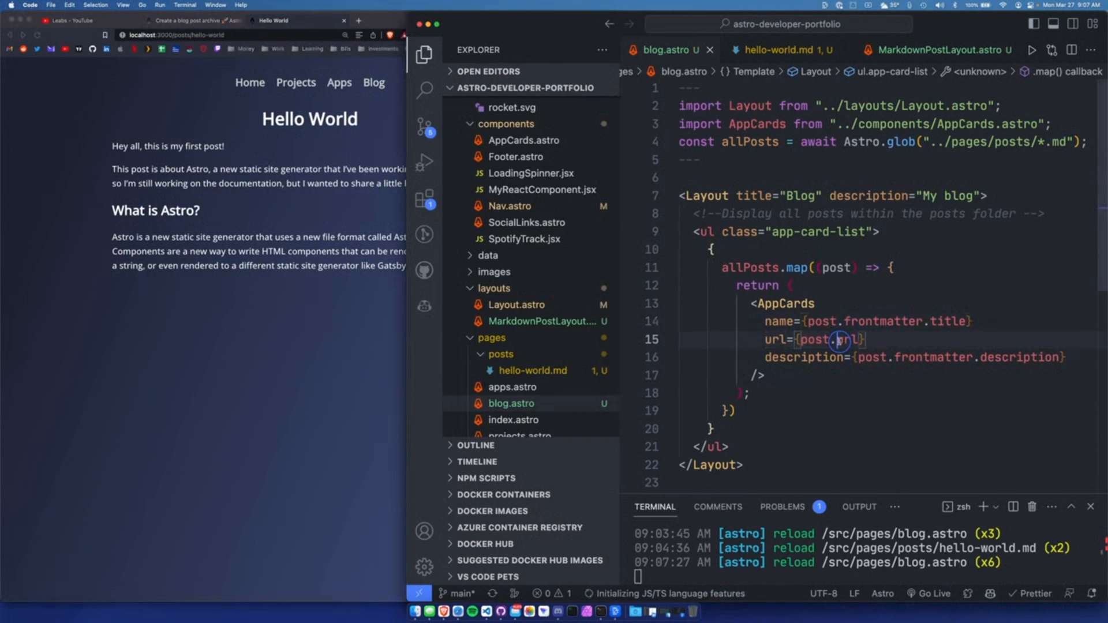
mouse_move(848, 339)
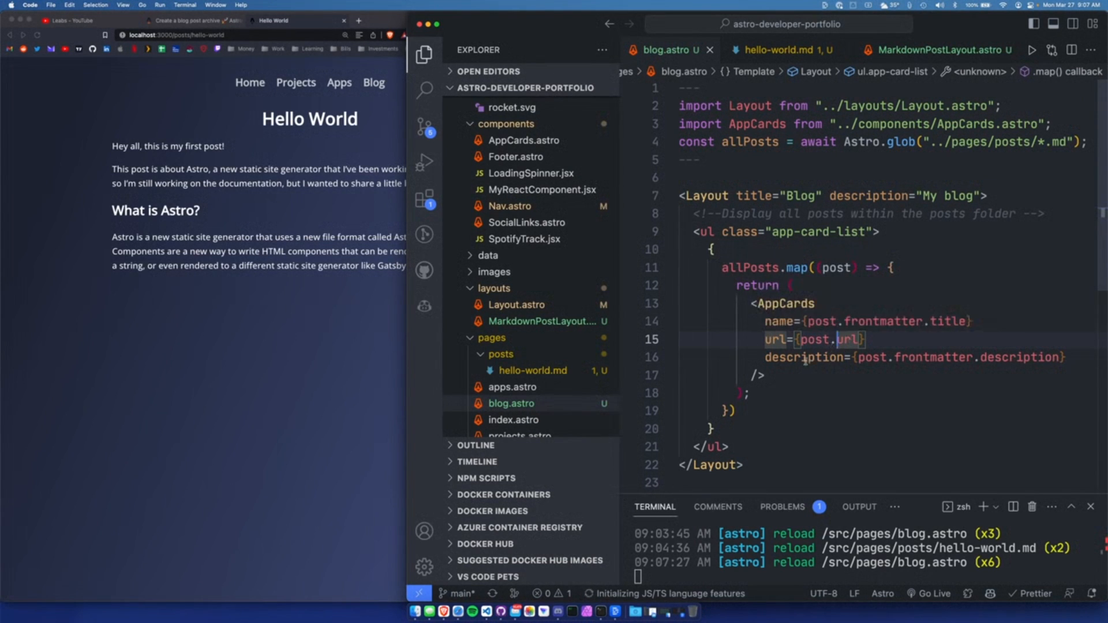
double_click(833, 340)
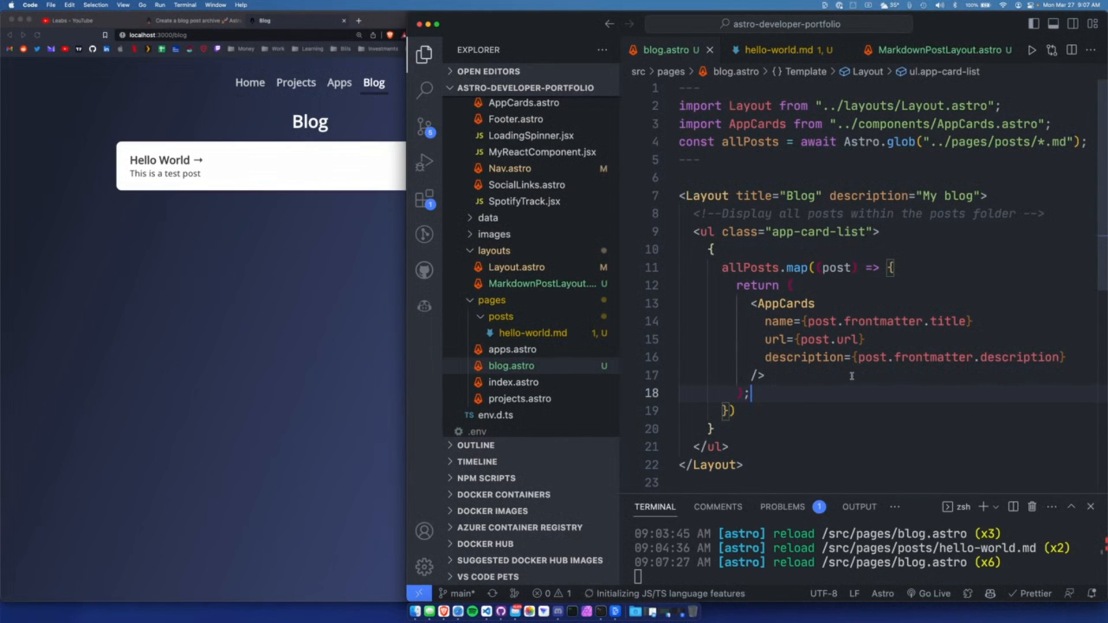
- Compare the card list markup in apps.astro with the card properties in projects.astro
left_click(512, 349)
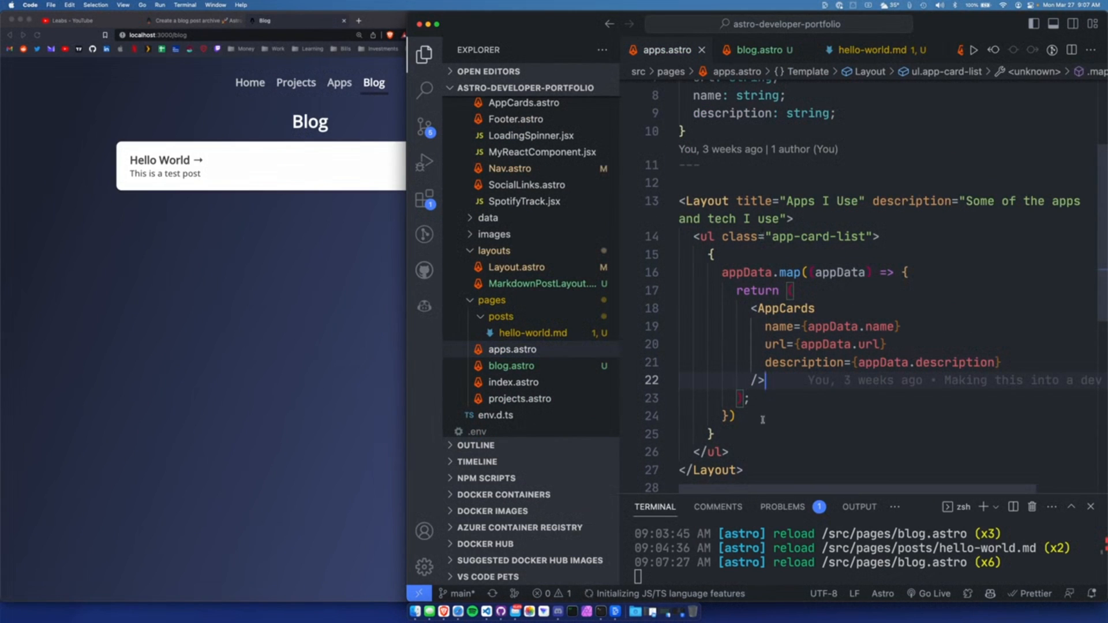
left_click(737, 433)
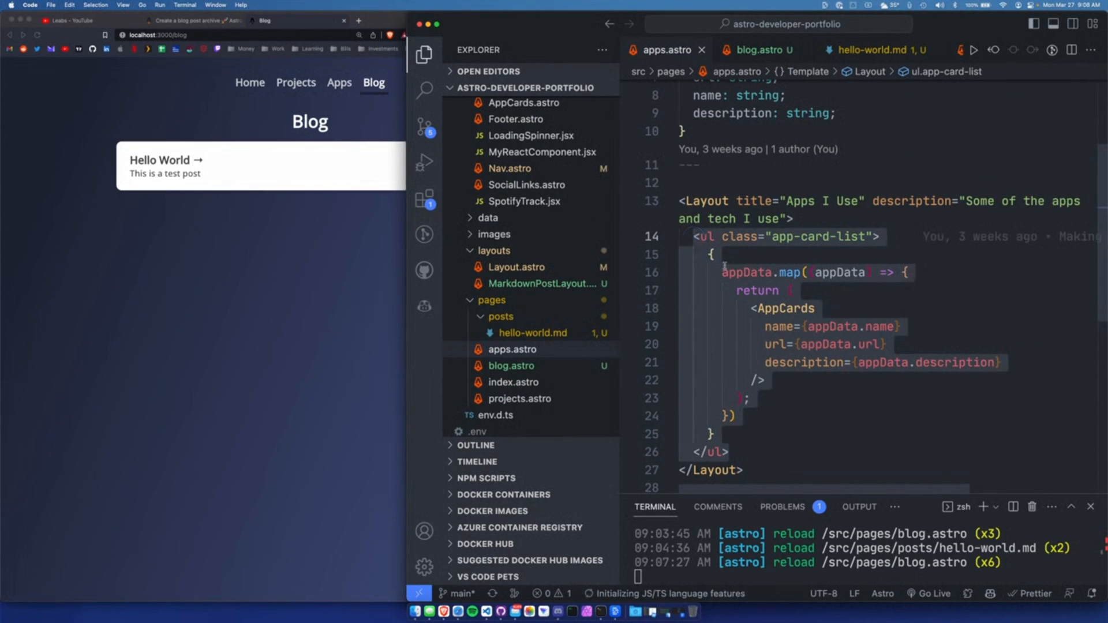
left_click(518, 398)
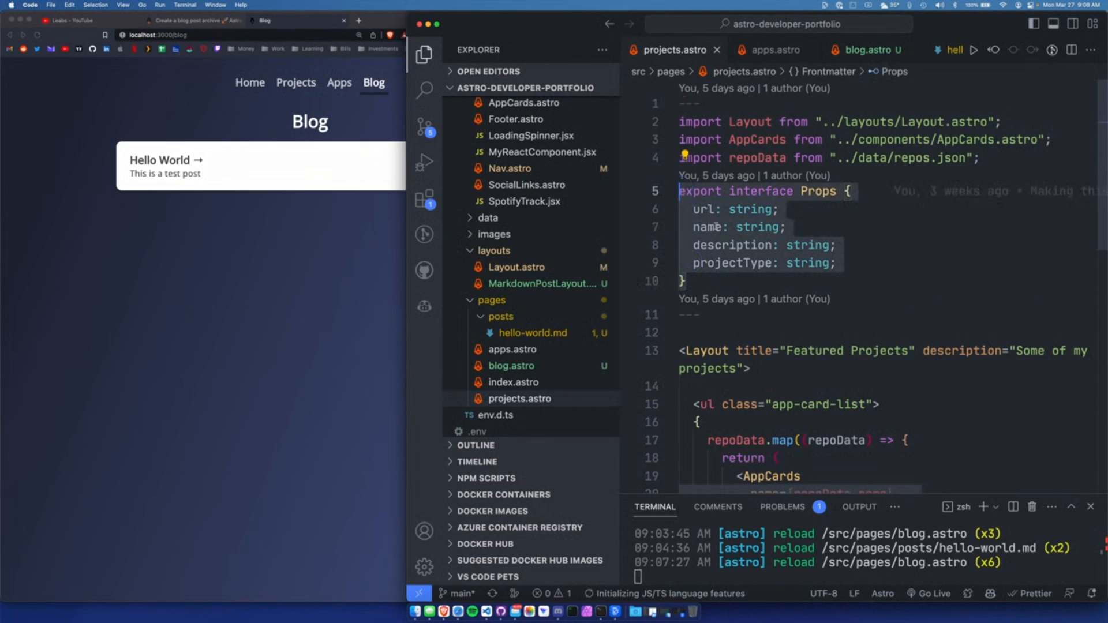
scroll("down", 3)
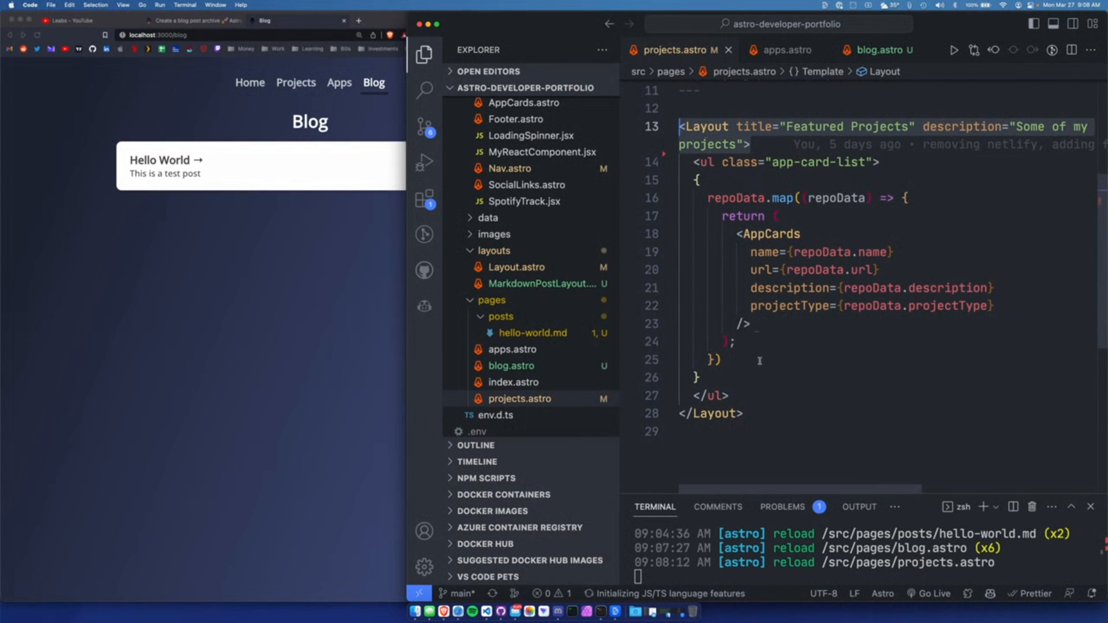
left_click(694, 161)
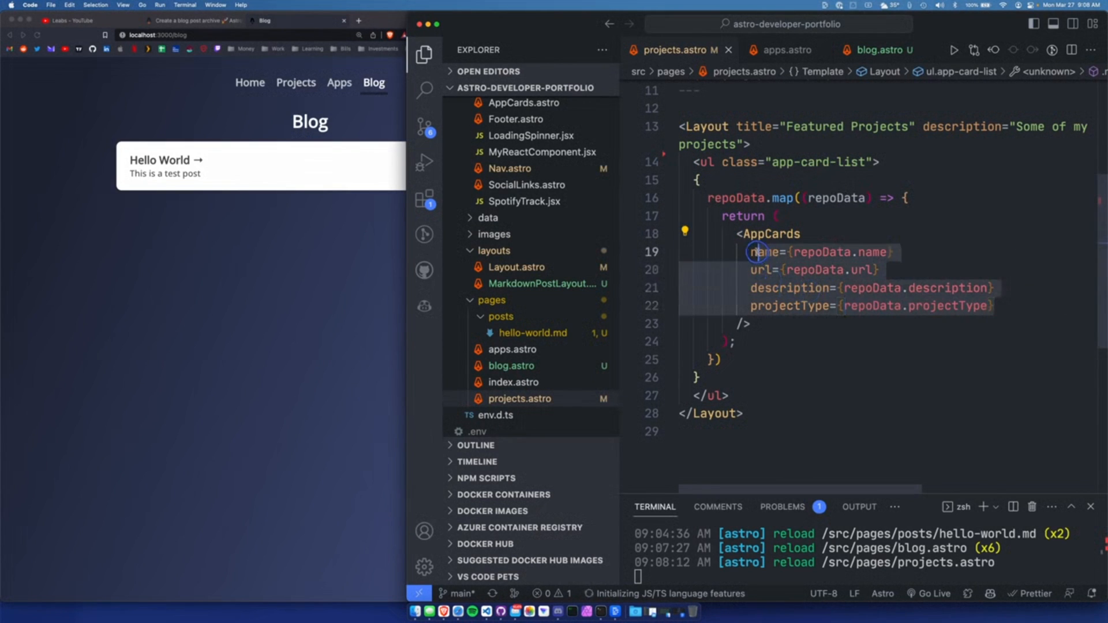
- Bring the hello-world.md post back into the editor
left_click(529, 332)
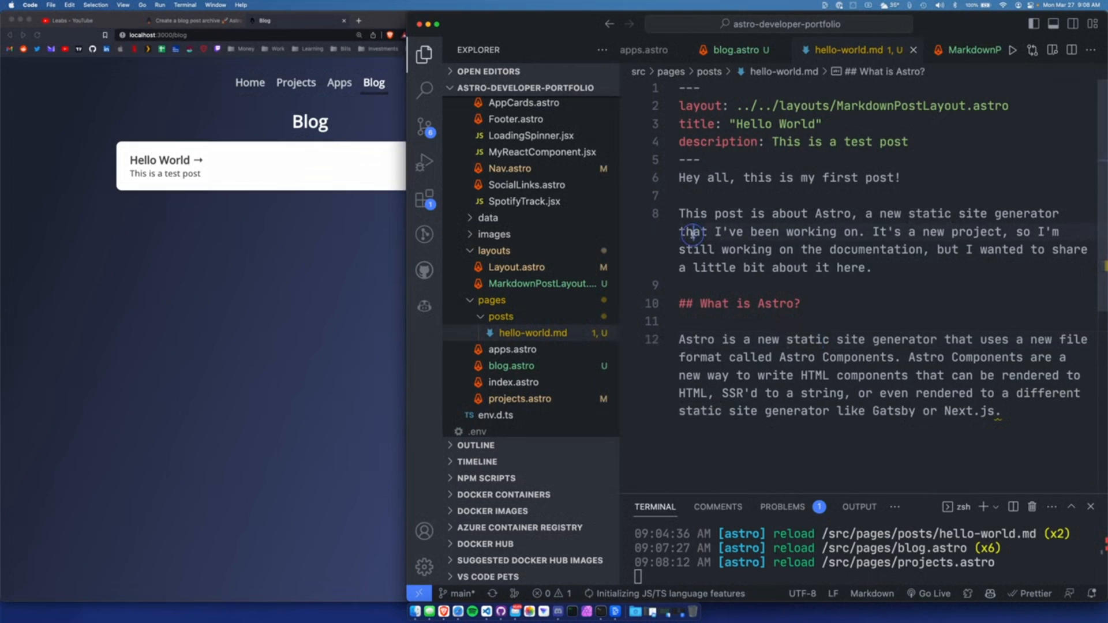
- Create a new post file named hey-again.md in the posts folder
left_click(557, 86)
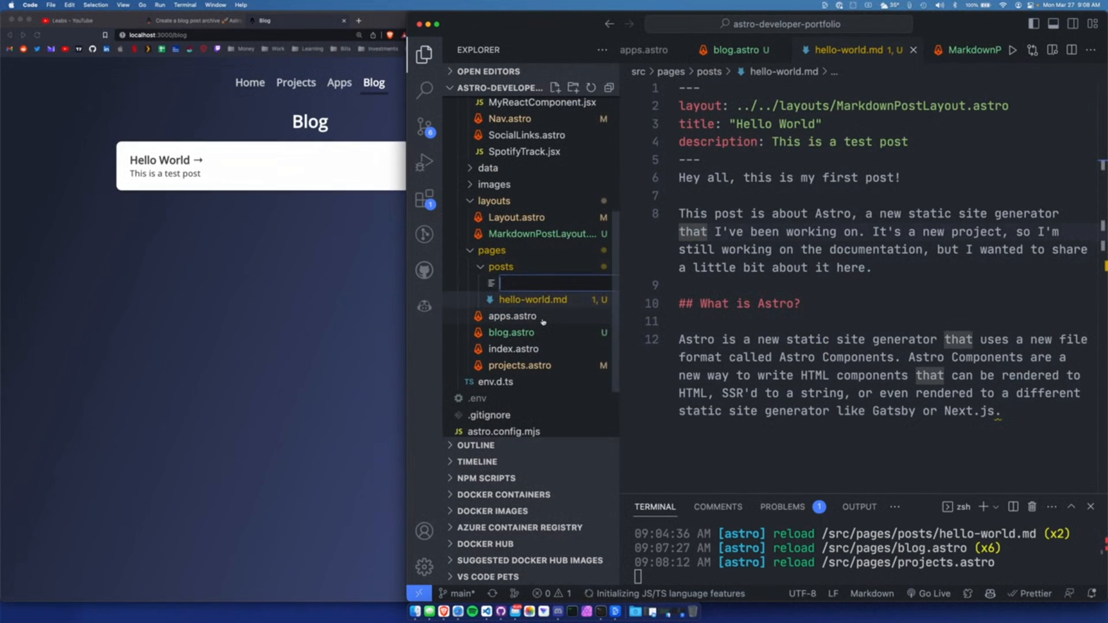
type("hey-again.md")
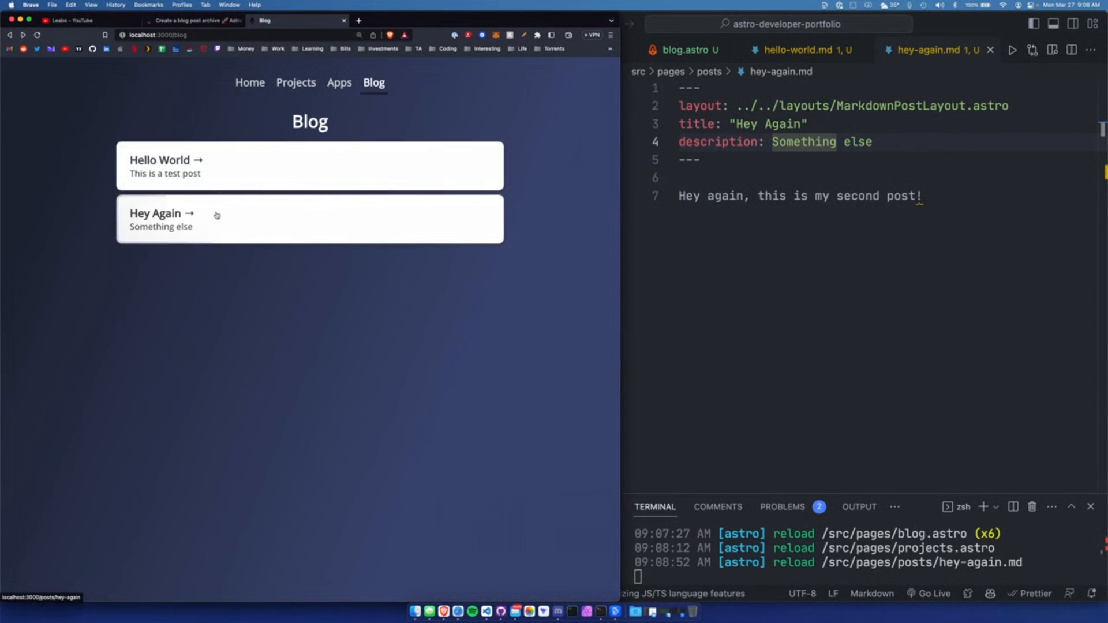
- Check that both the Hey Again and Hello World cards open from the blog index in Brave
left_click(155, 213)
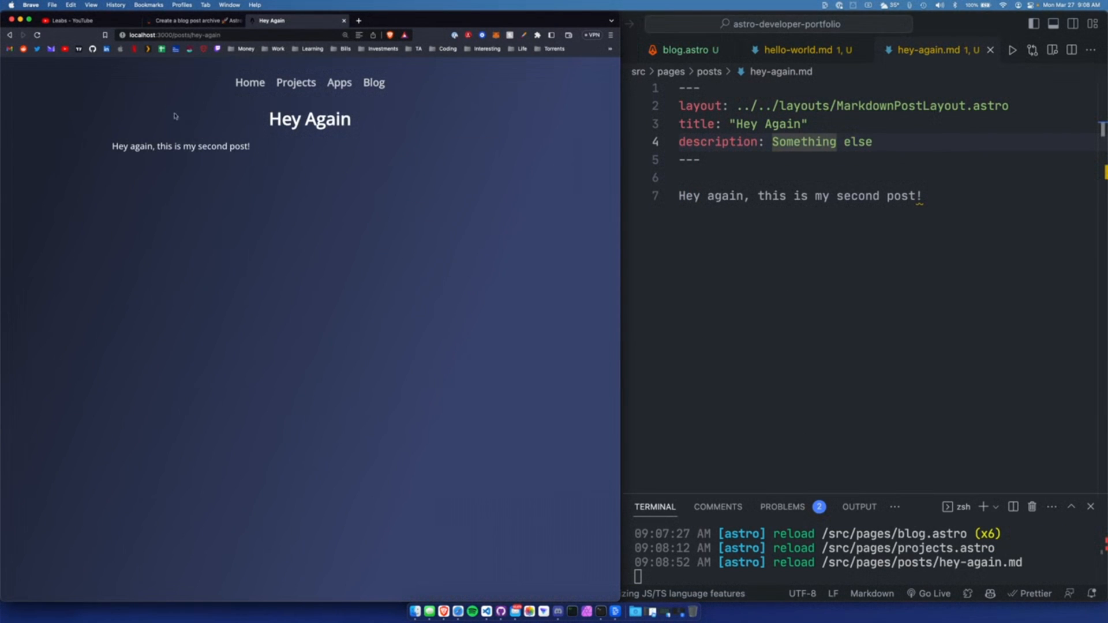
left_click(373, 83)
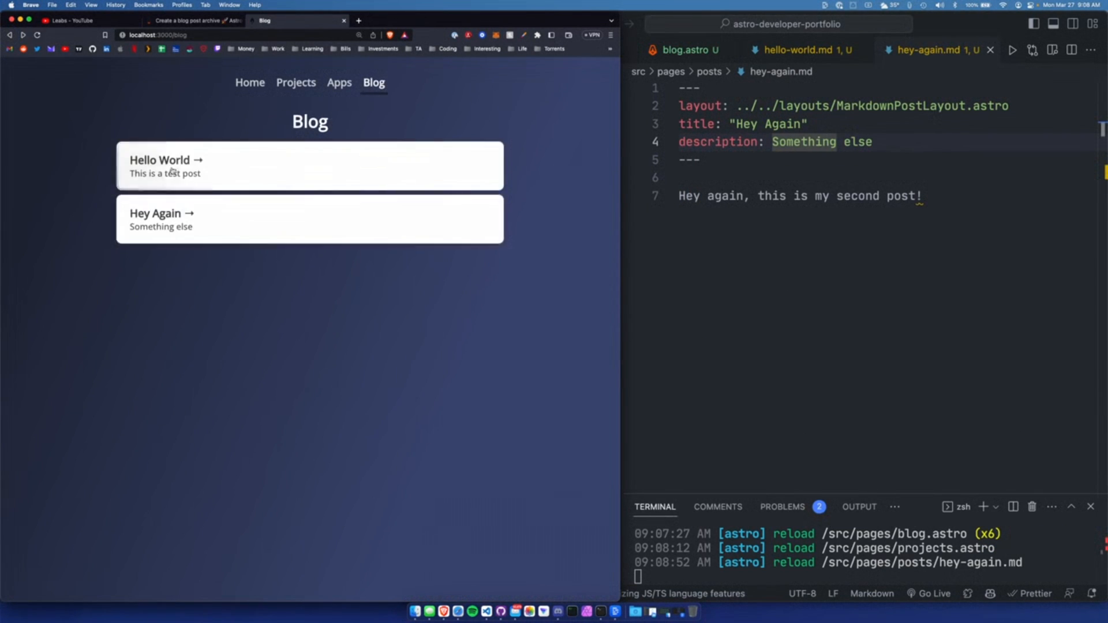
left_click(159, 159)
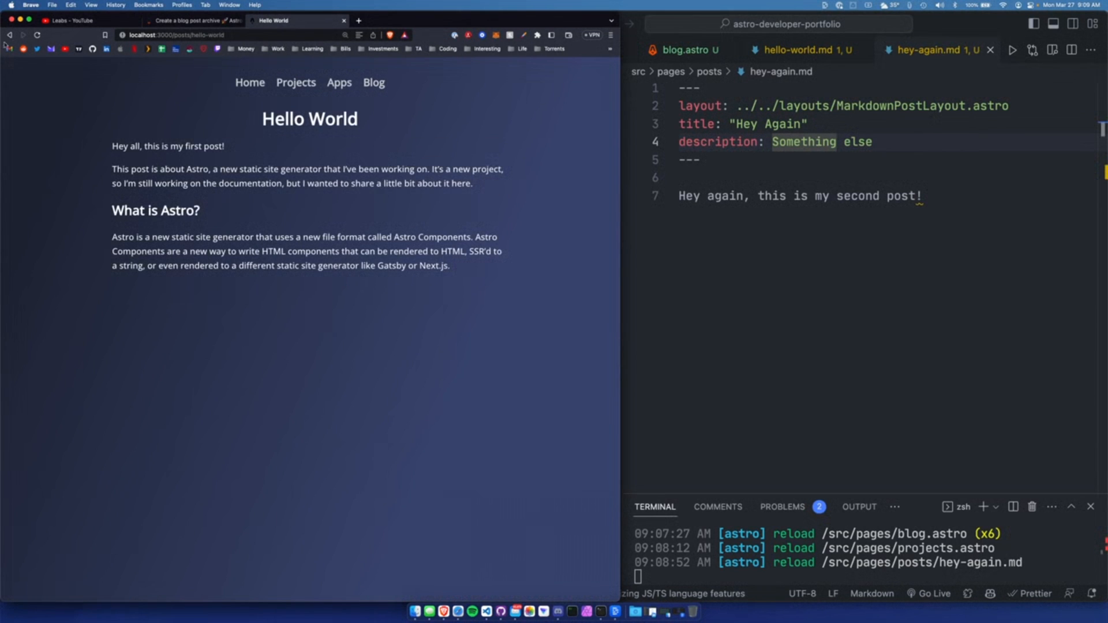
left_click(372, 83)
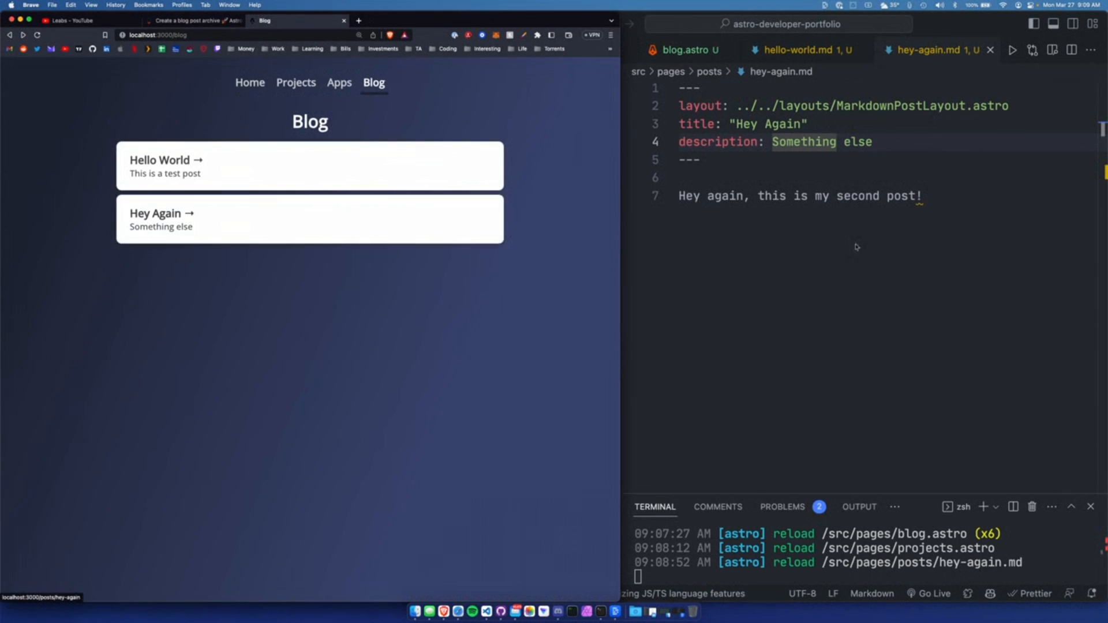
left_click(425, 54)
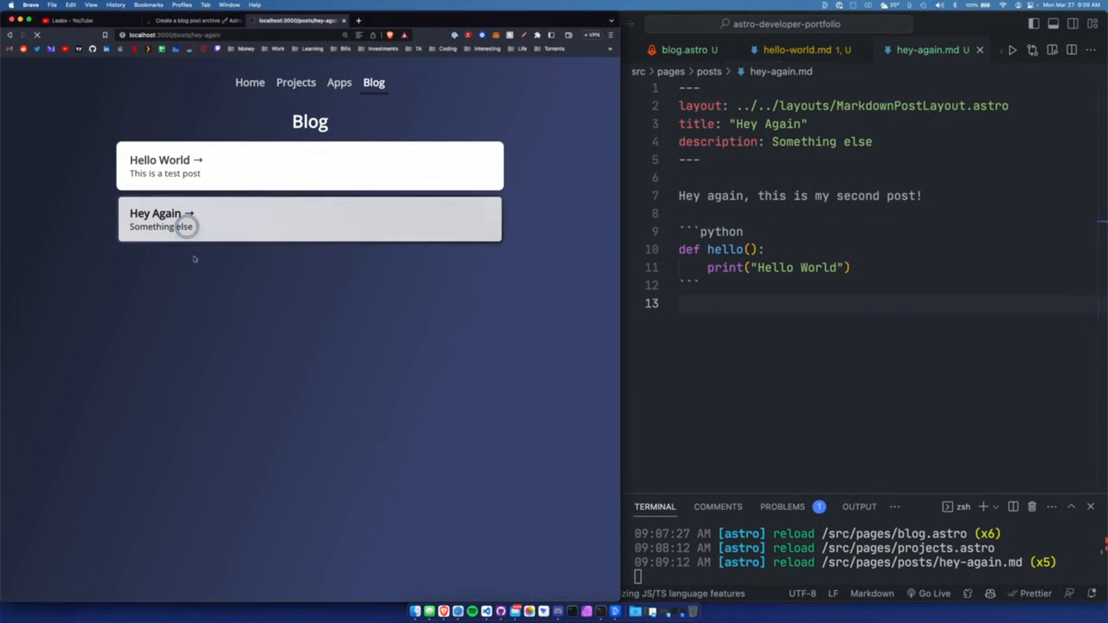
- View the rendered code blocks, add a '## What is Astro?' heading to the post, and return to the blog index
left_click(162, 213)
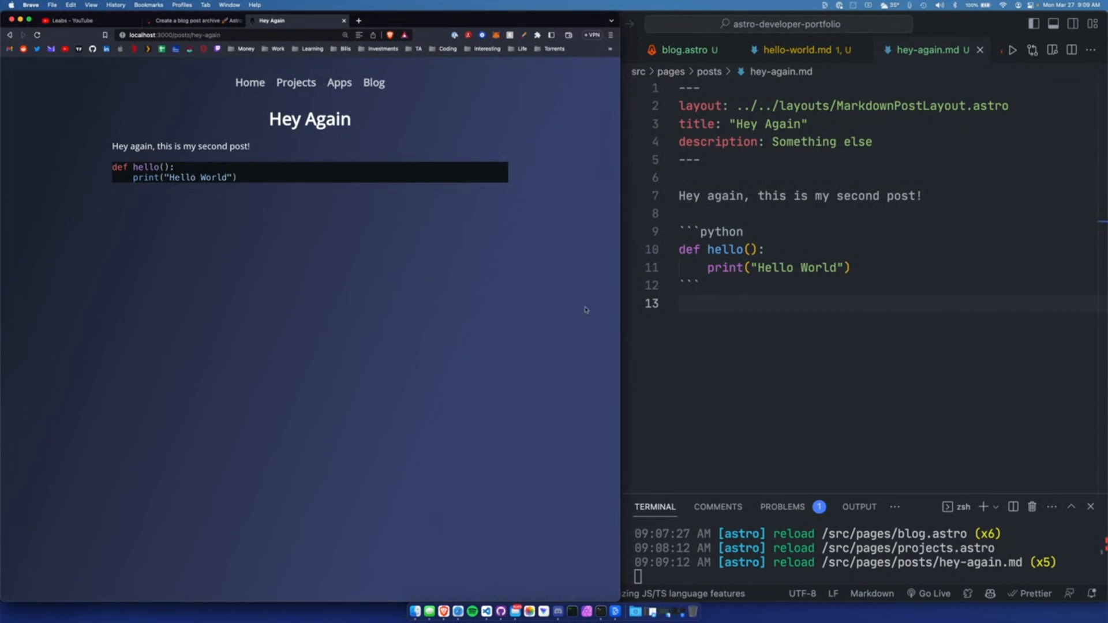
mouse_move(254, 185)
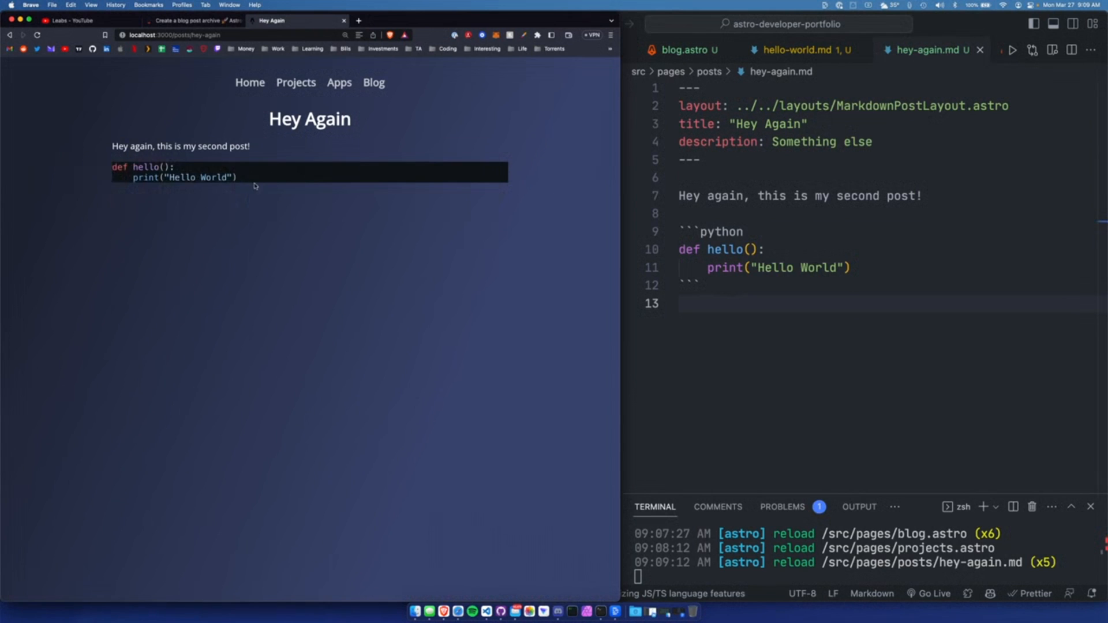
mouse_move(249, 181)
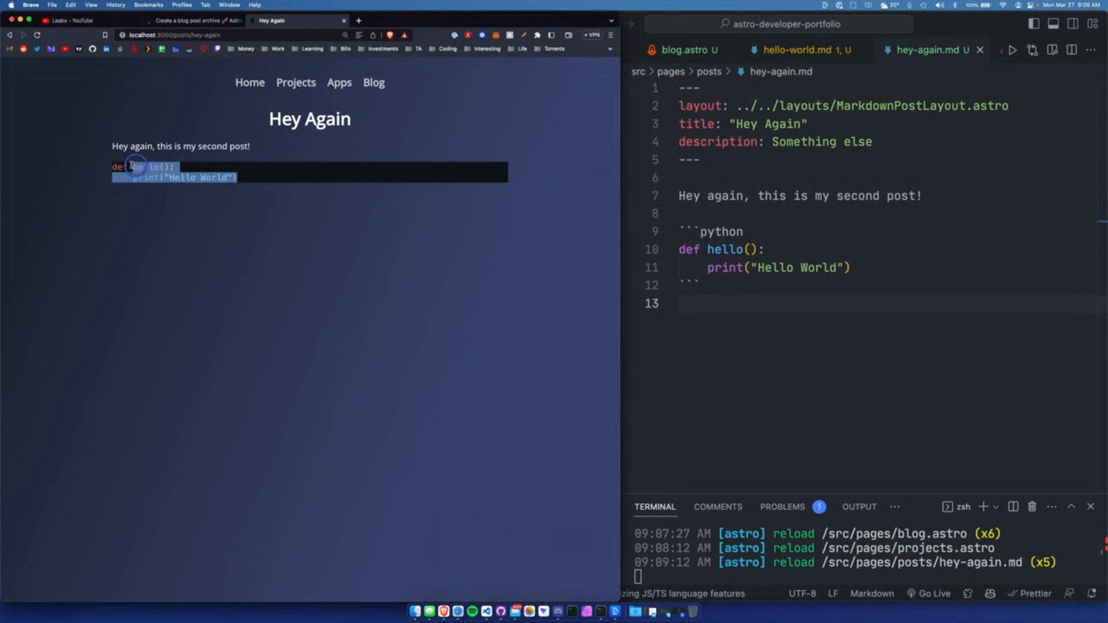
left_click(424, 54)
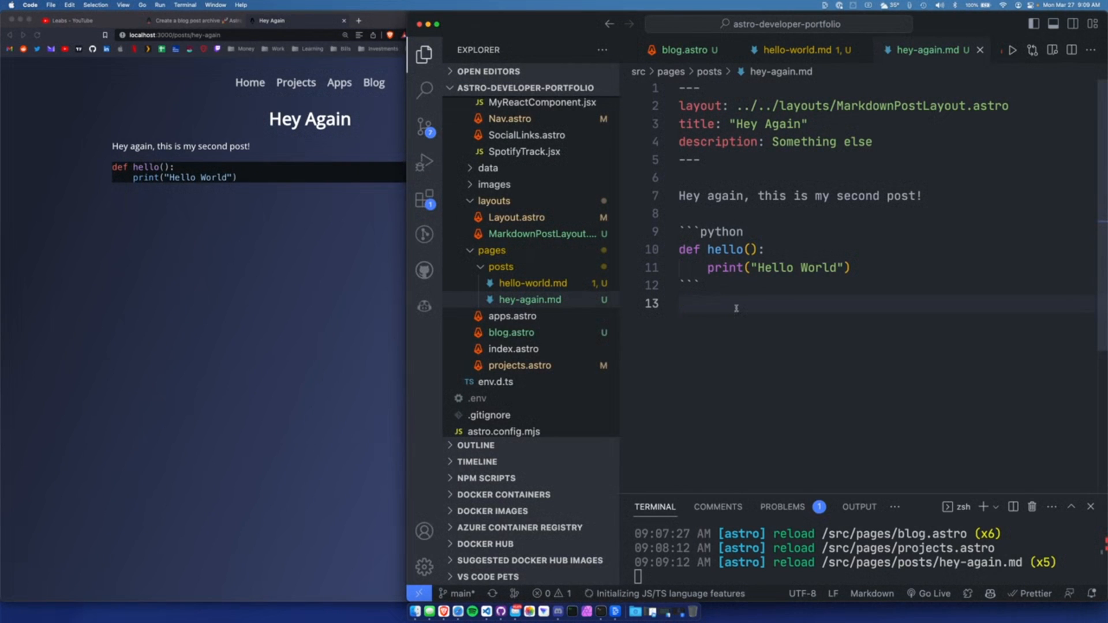
type("## What is Astro?")
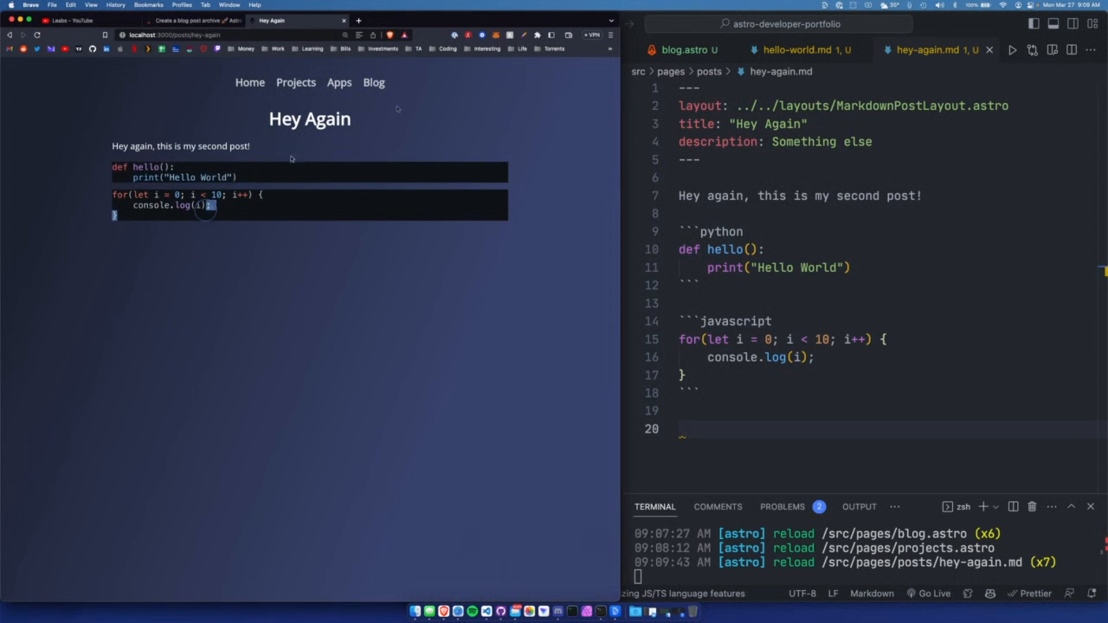
left_click(373, 84)
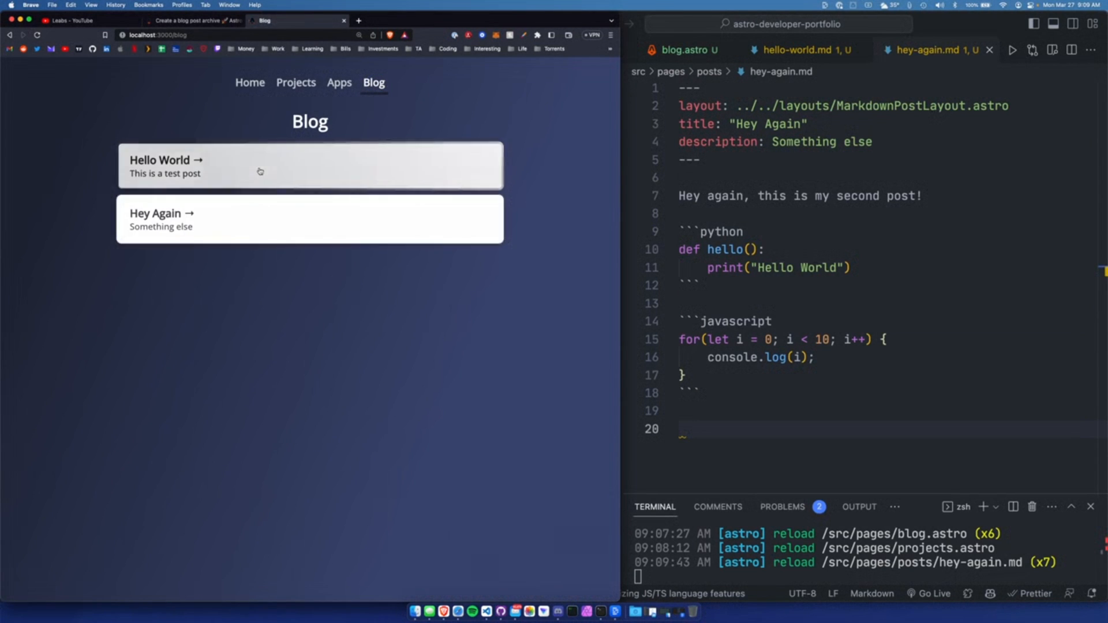
mouse_move(338, 158)
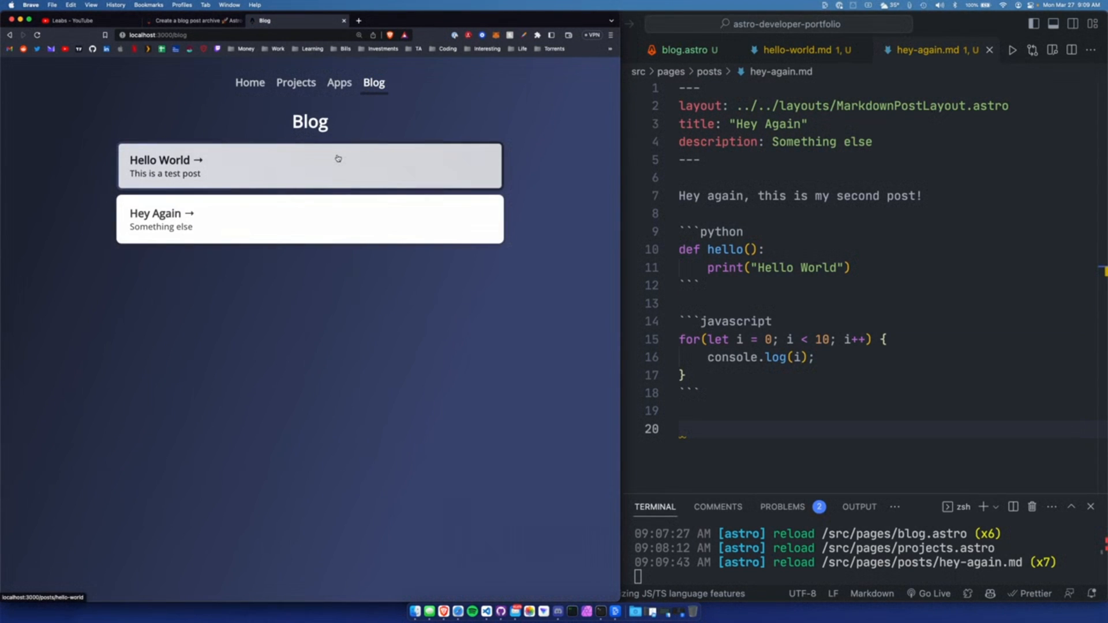
mouse_move(317, 147)
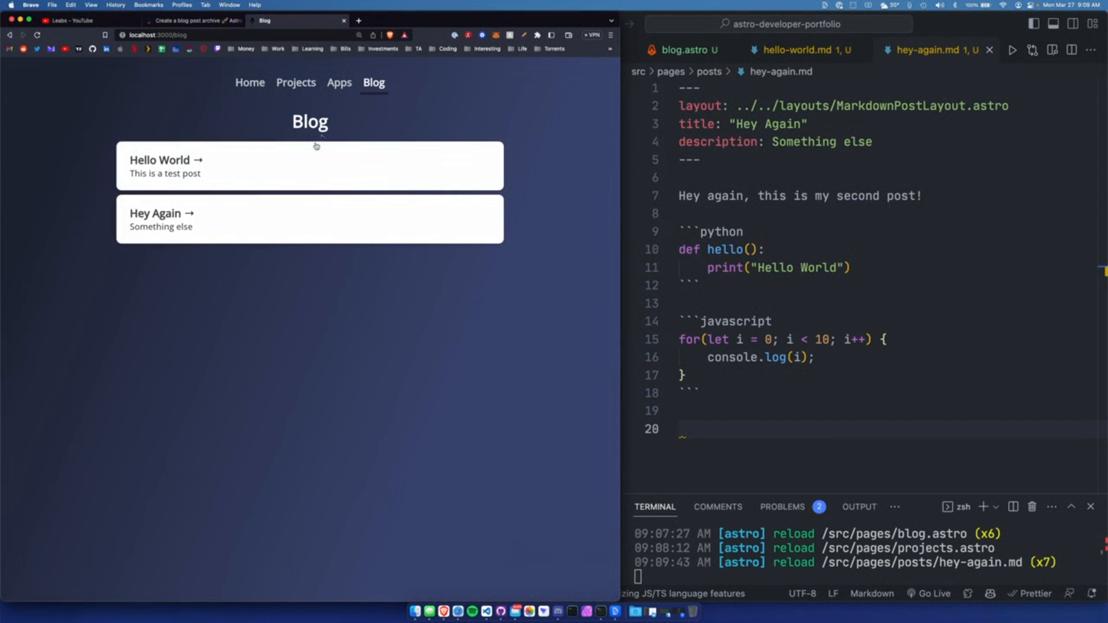